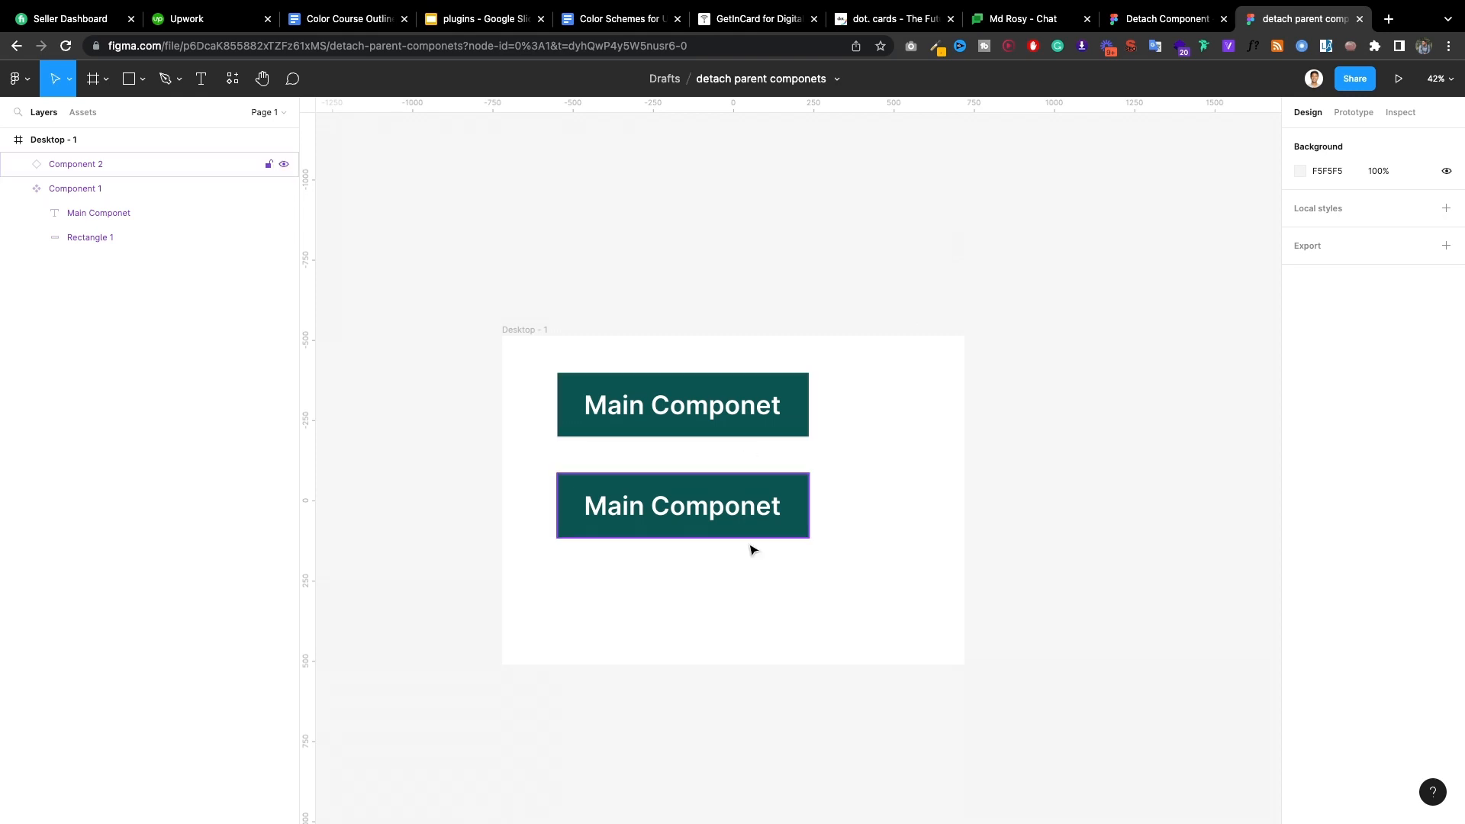
# Step: Retext the bottom button to 'Child Componet' and detach it from its main component into a frame
pyautogui.click(682, 404)
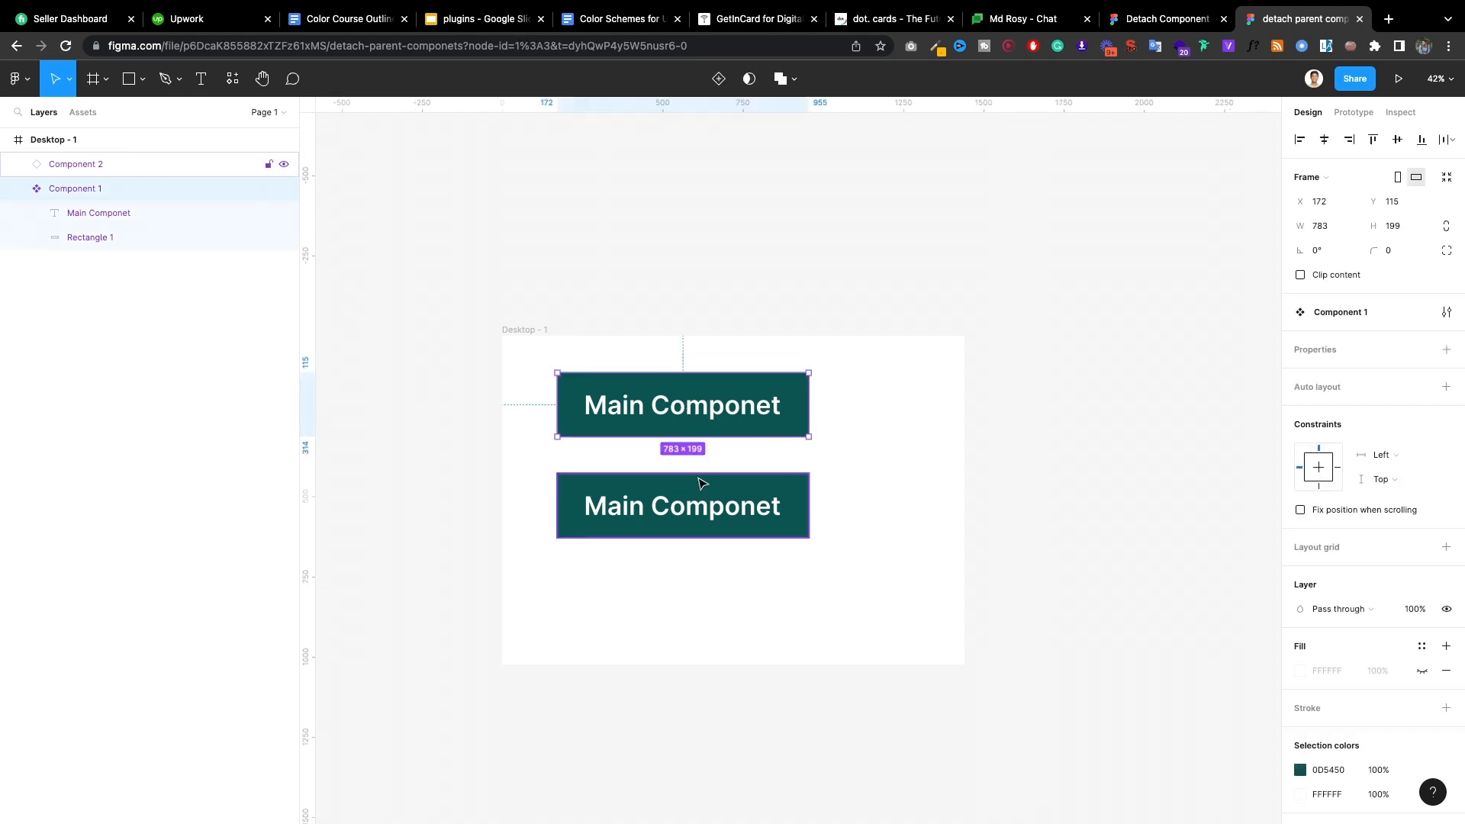
pyautogui.doubleClick(682, 505)
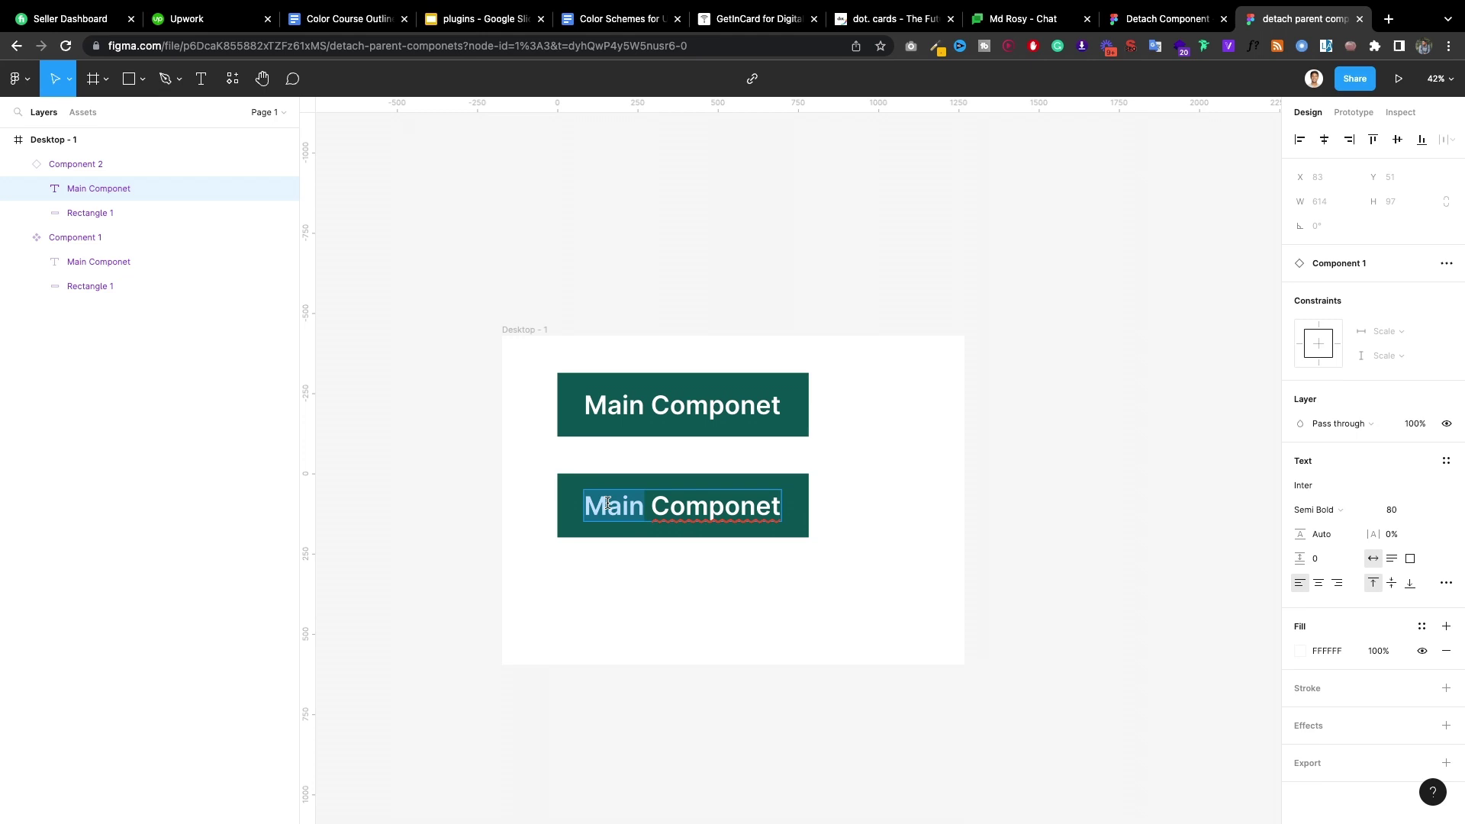
pyautogui.write('Child Componet')
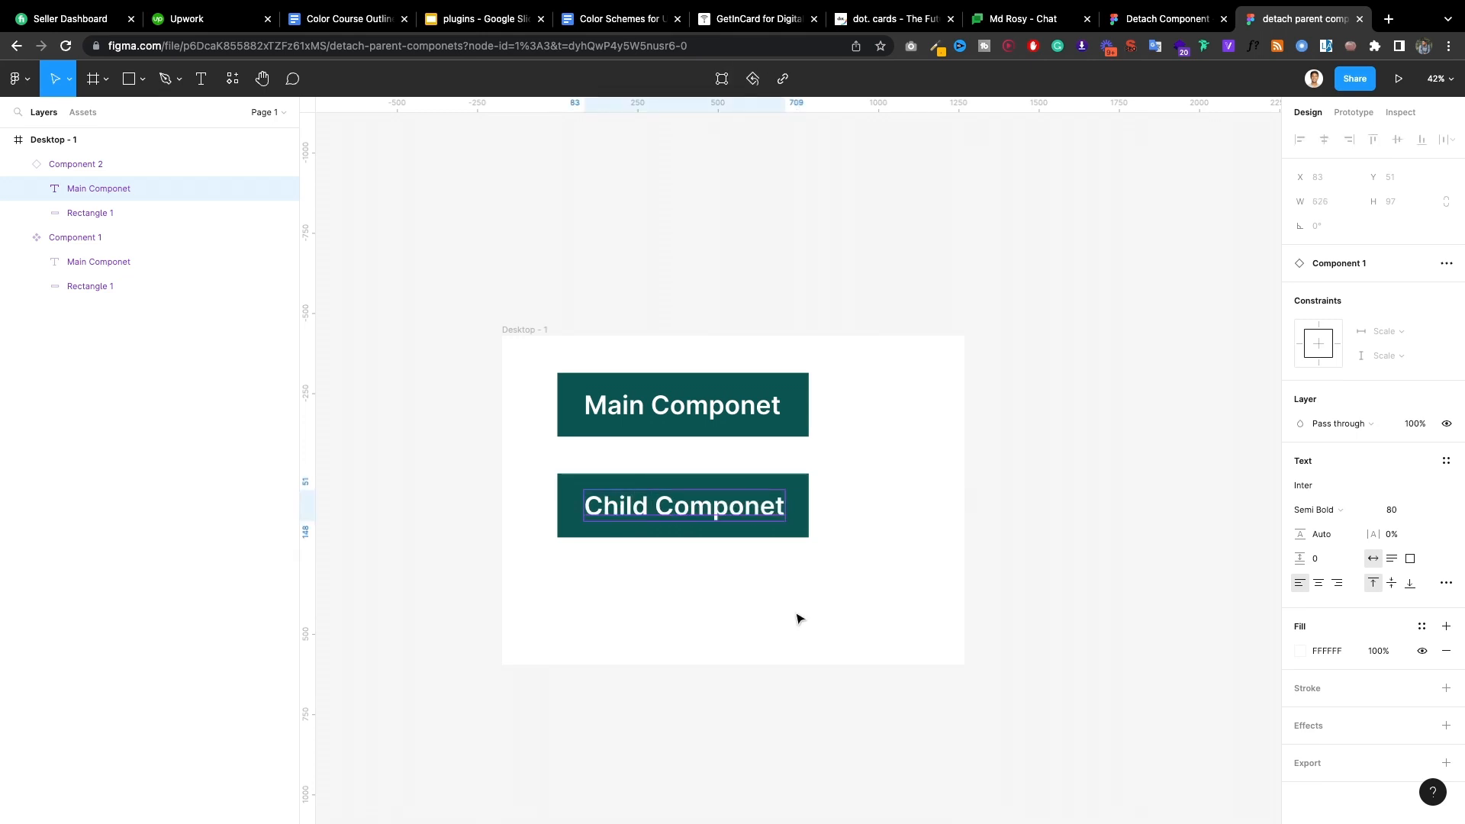
pyautogui.rightClick(680, 505)
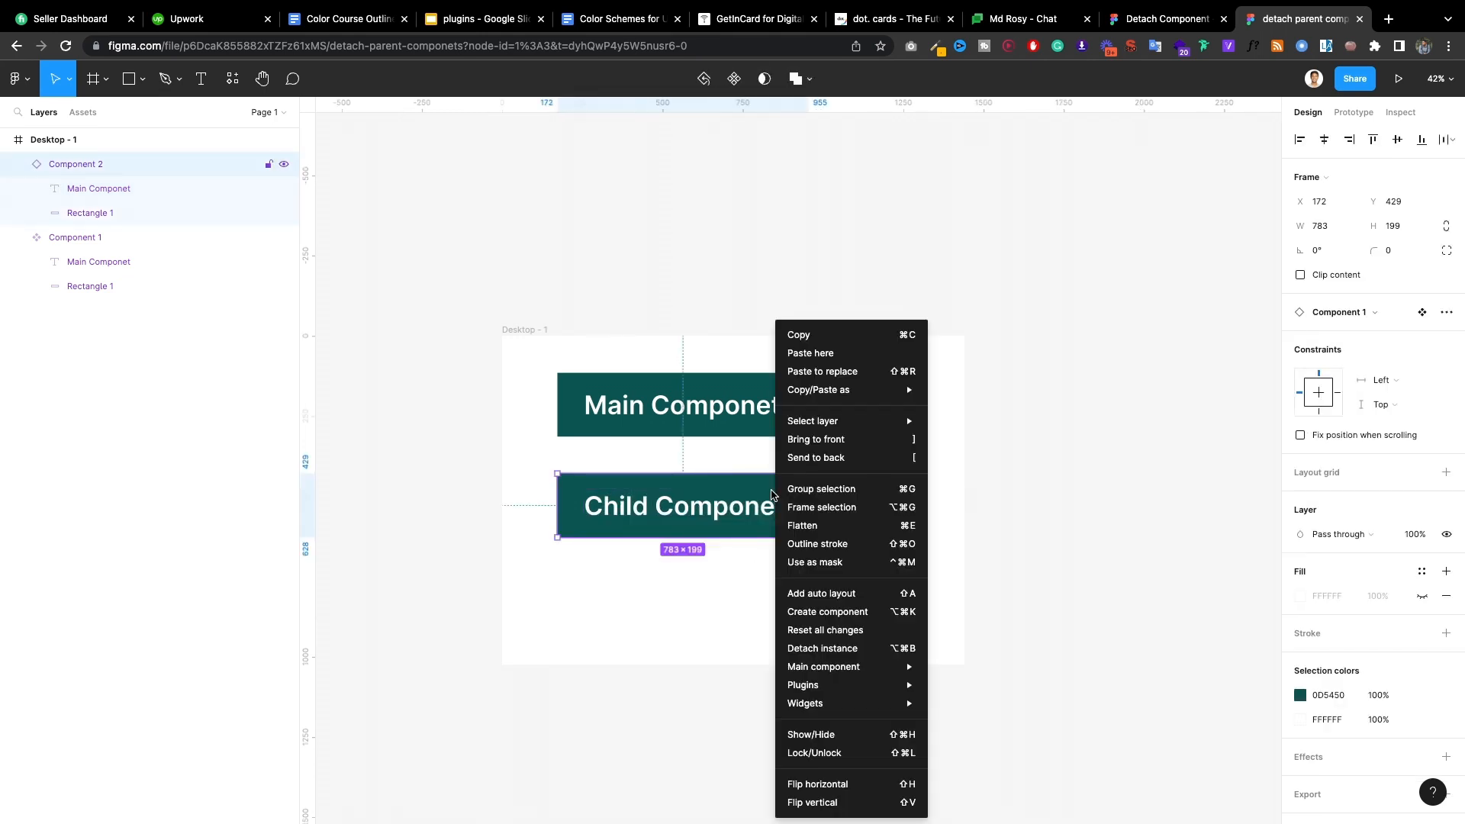
pyautogui.moveTo(821, 649)
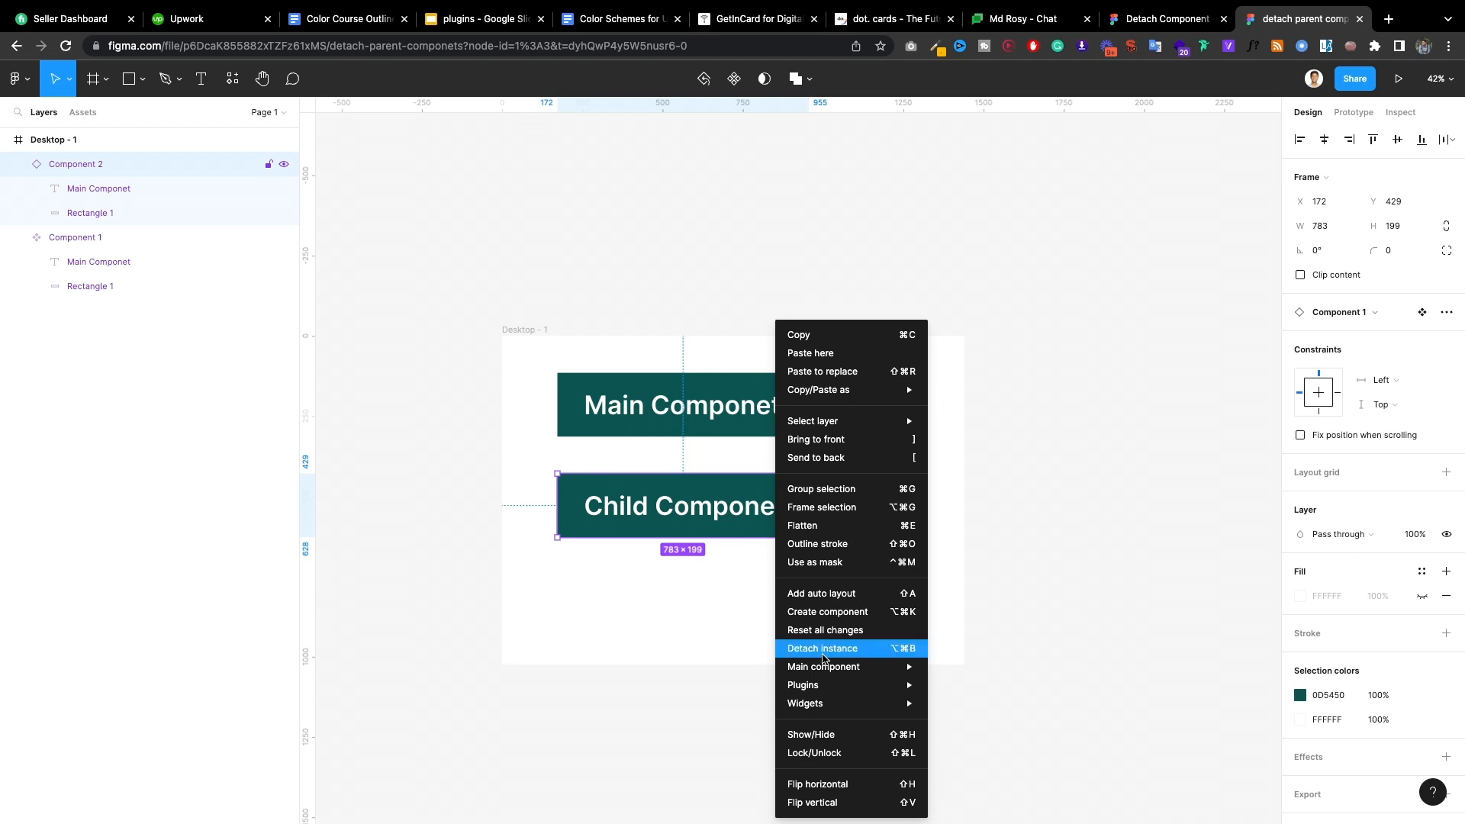
pyautogui.click(823, 648)
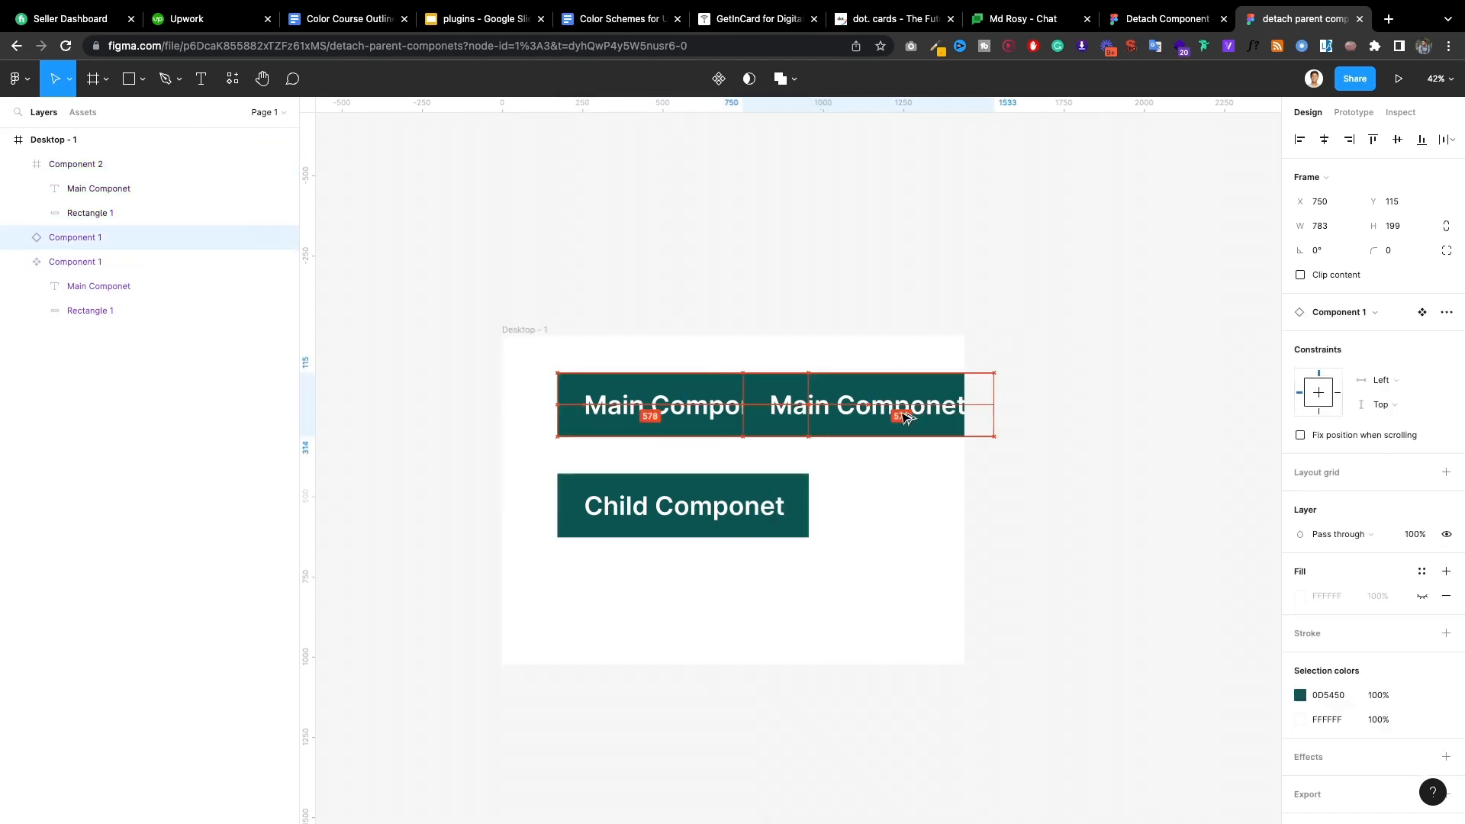
pyautogui.rightClick(714, 406)
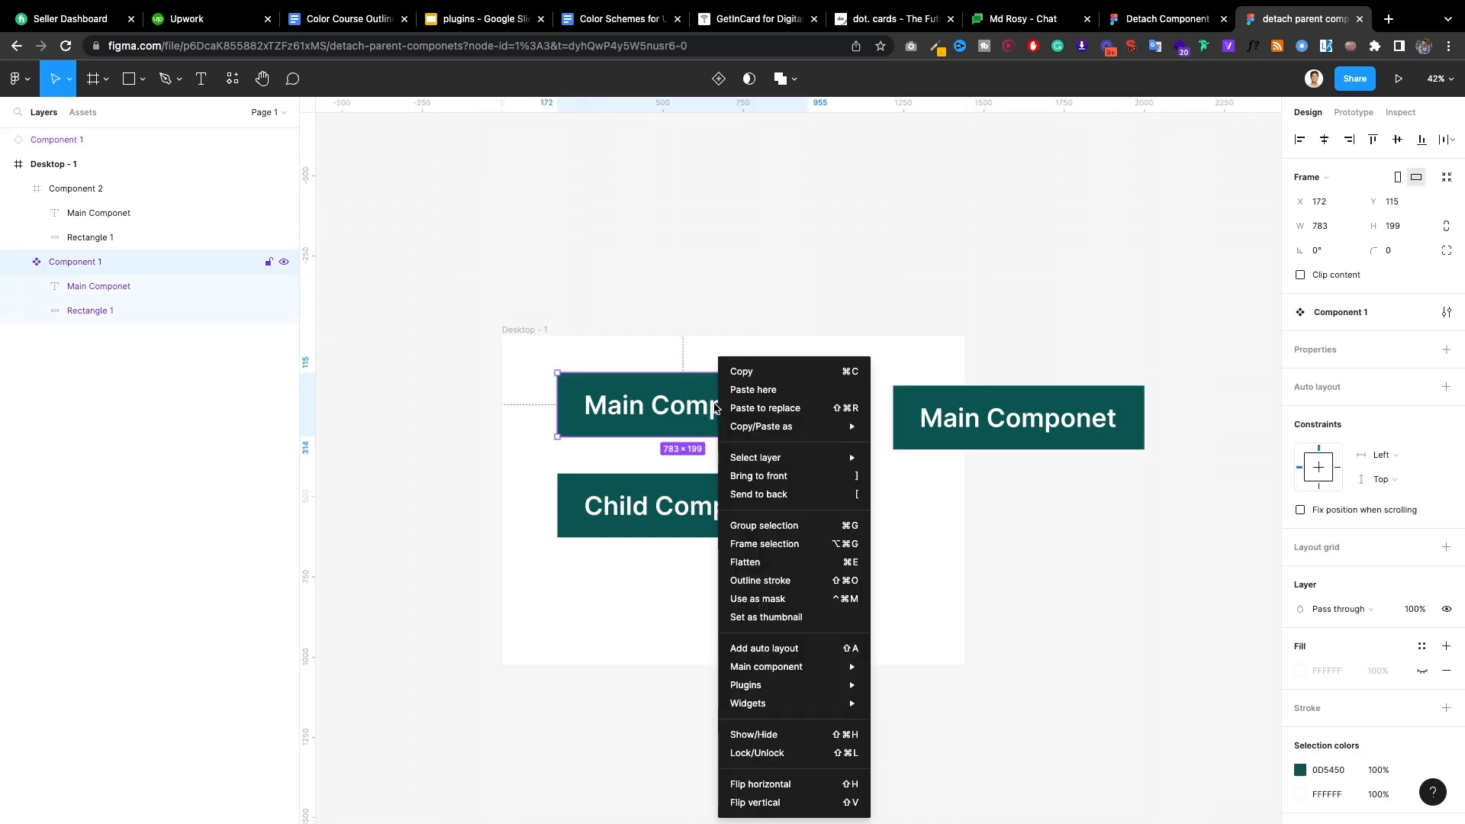
pyautogui.moveTo(746, 562)
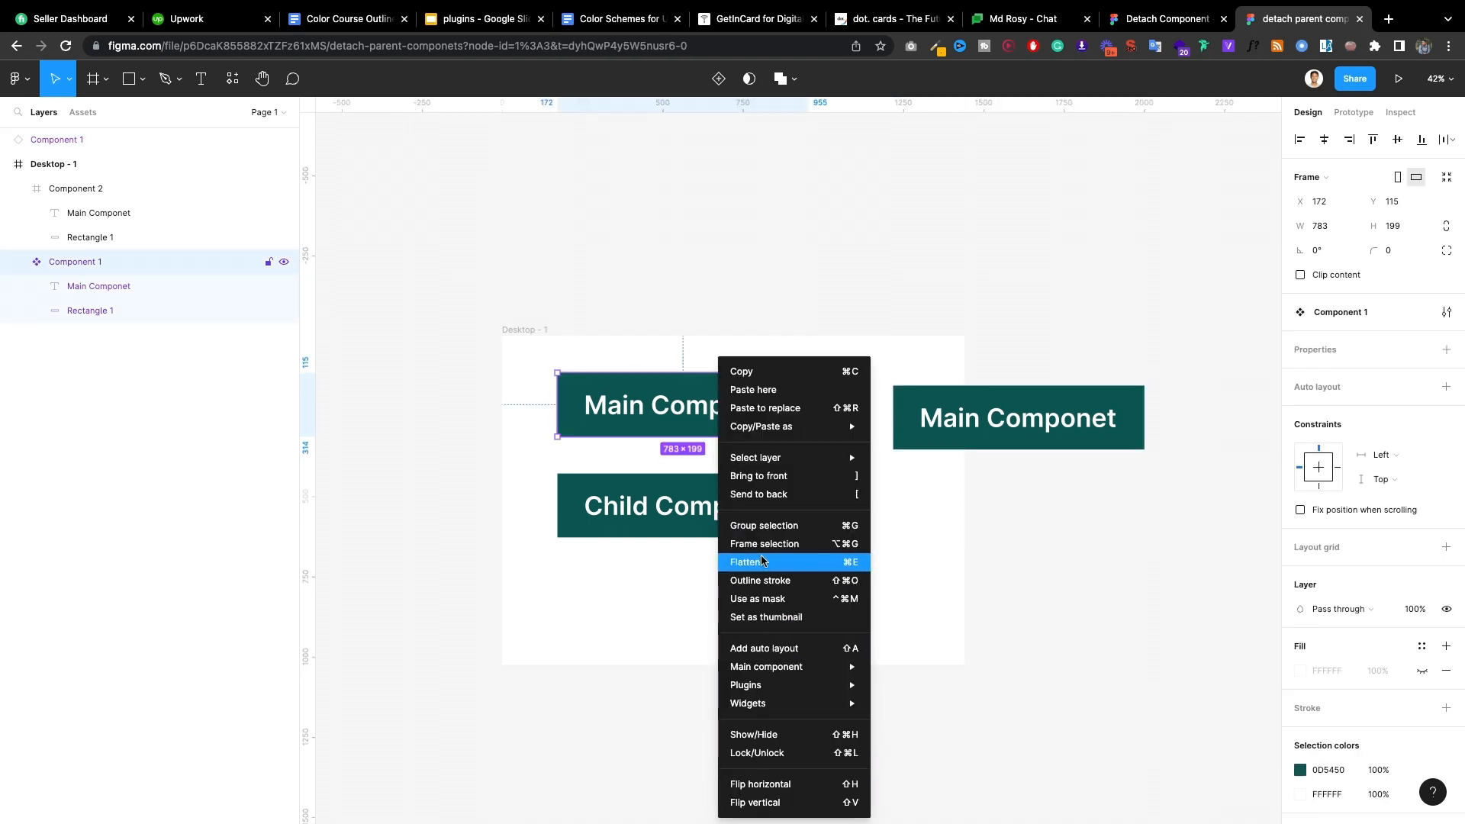
pyautogui.moveTo(764, 667)
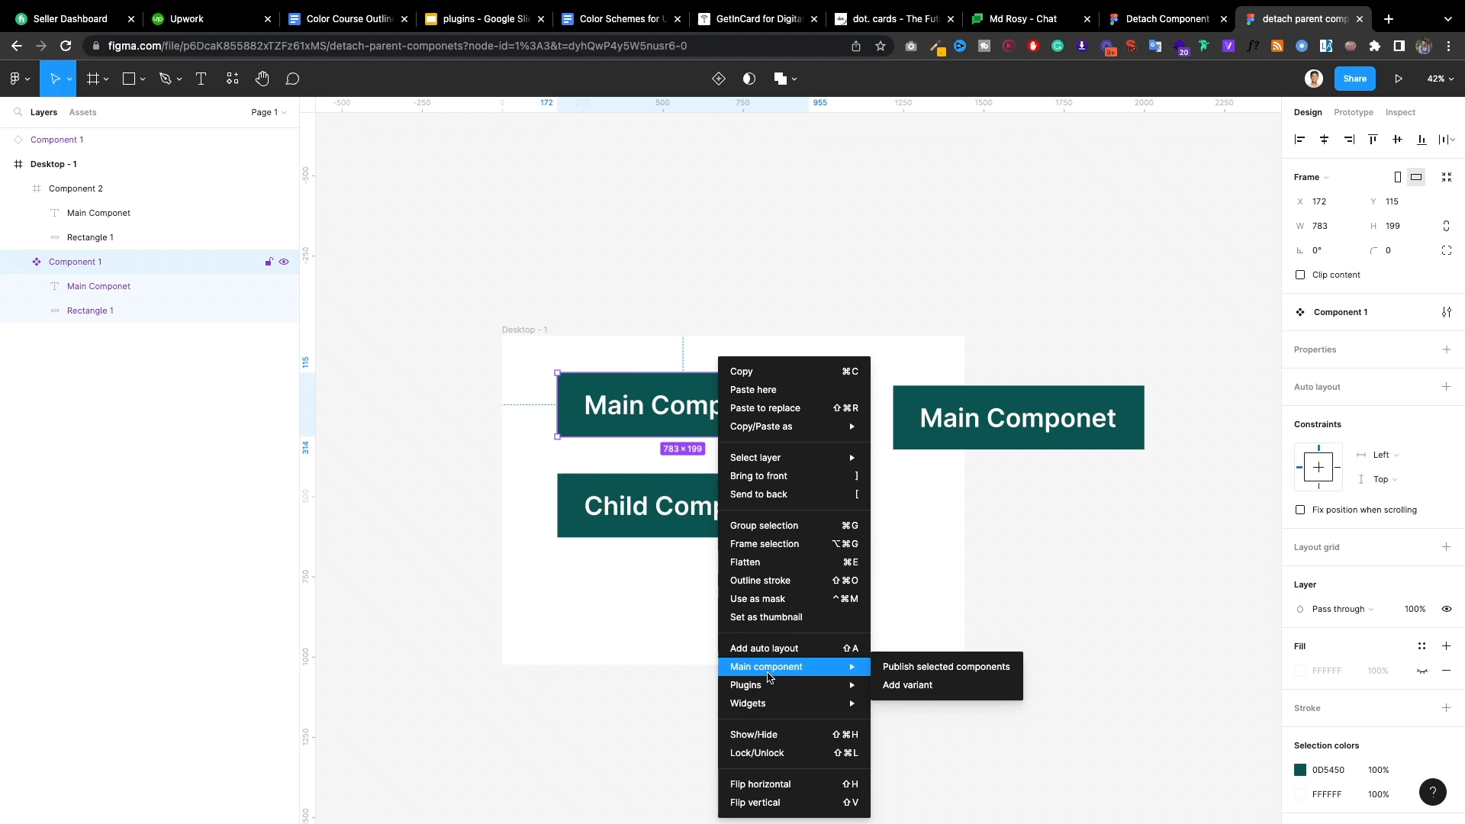
pyautogui.moveTo(748, 702)
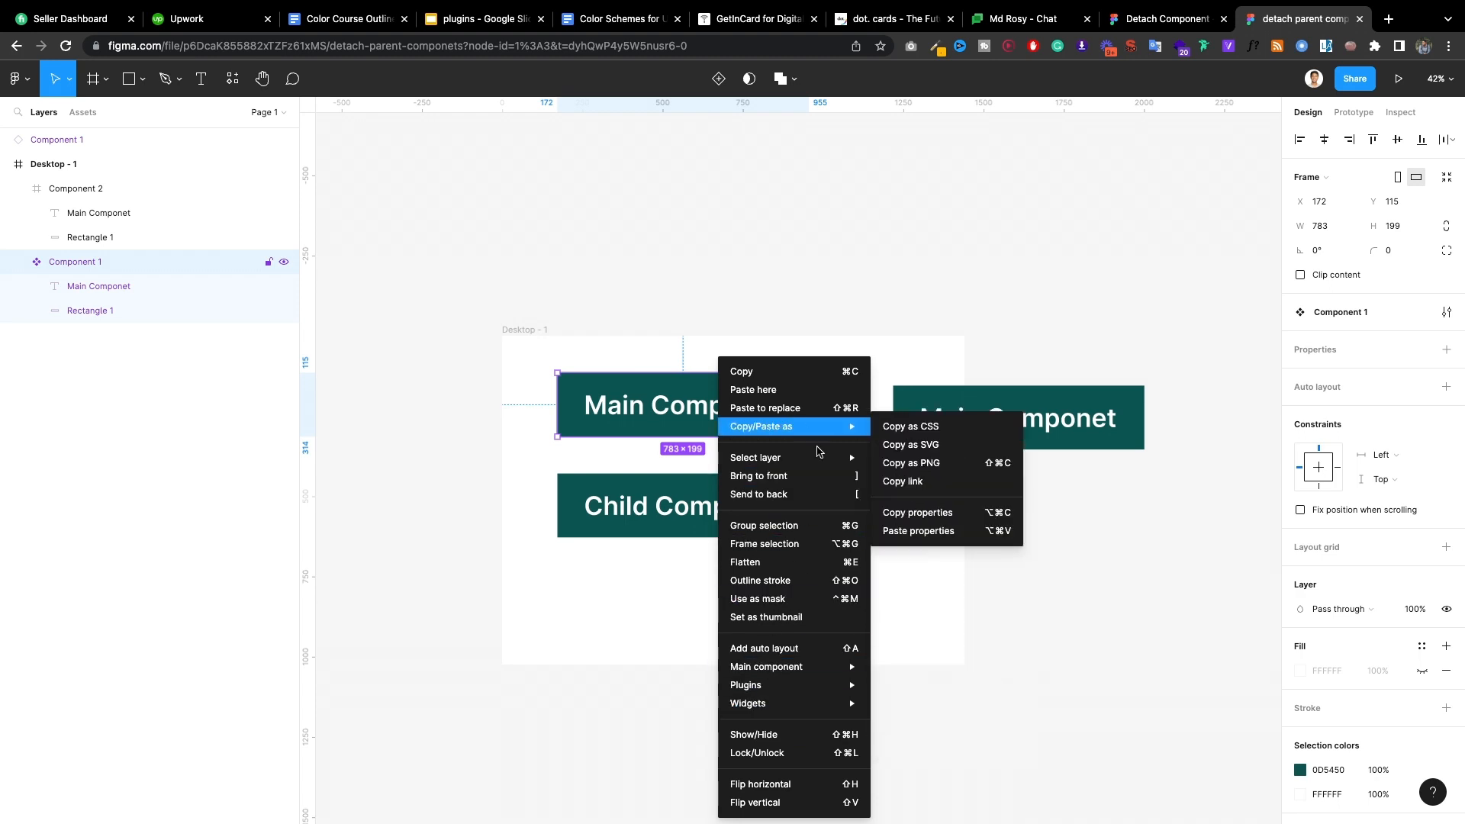
pyautogui.click(695, 194)
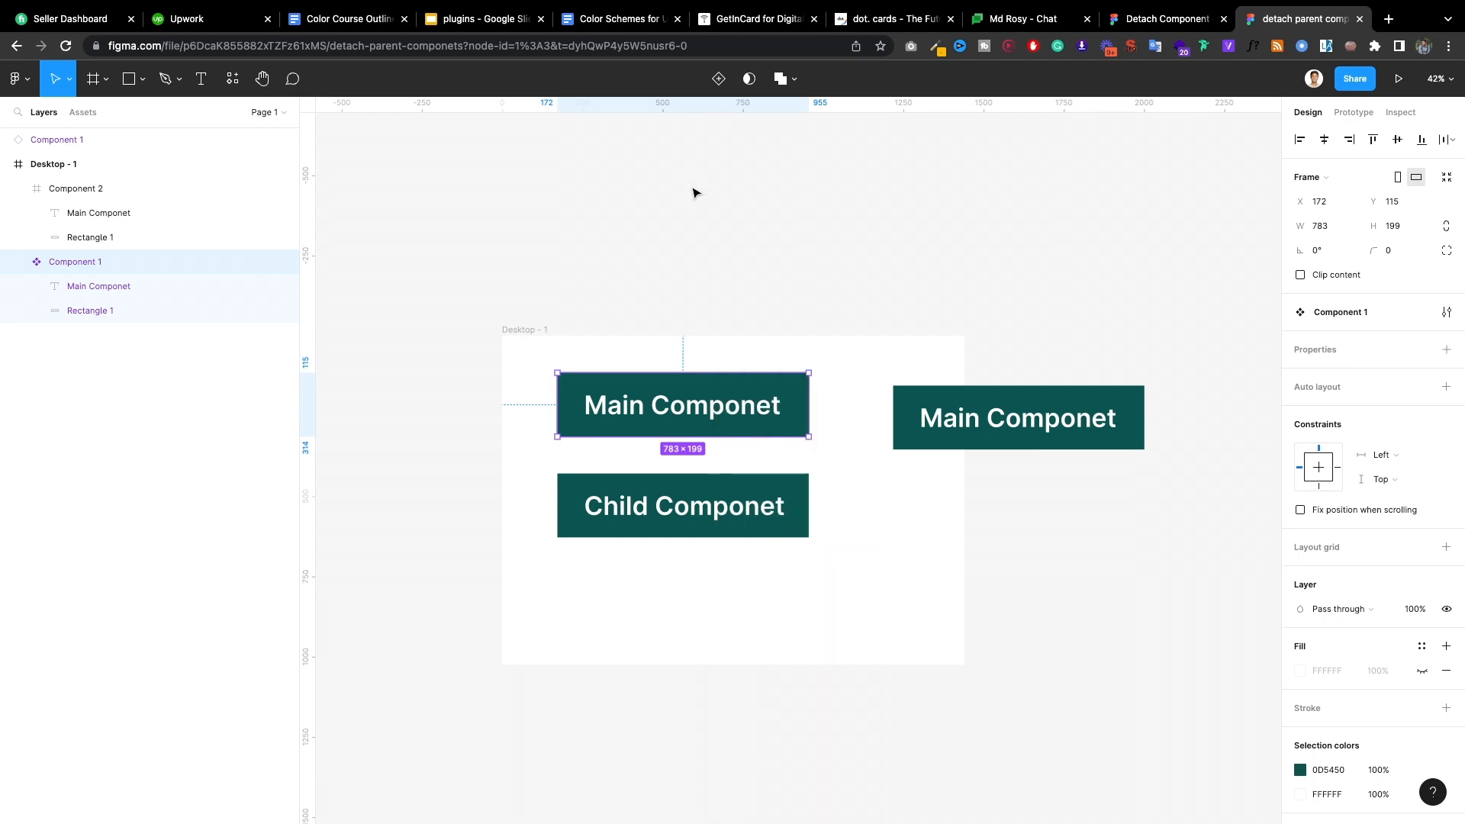
pyautogui.moveTo(1167, 18)
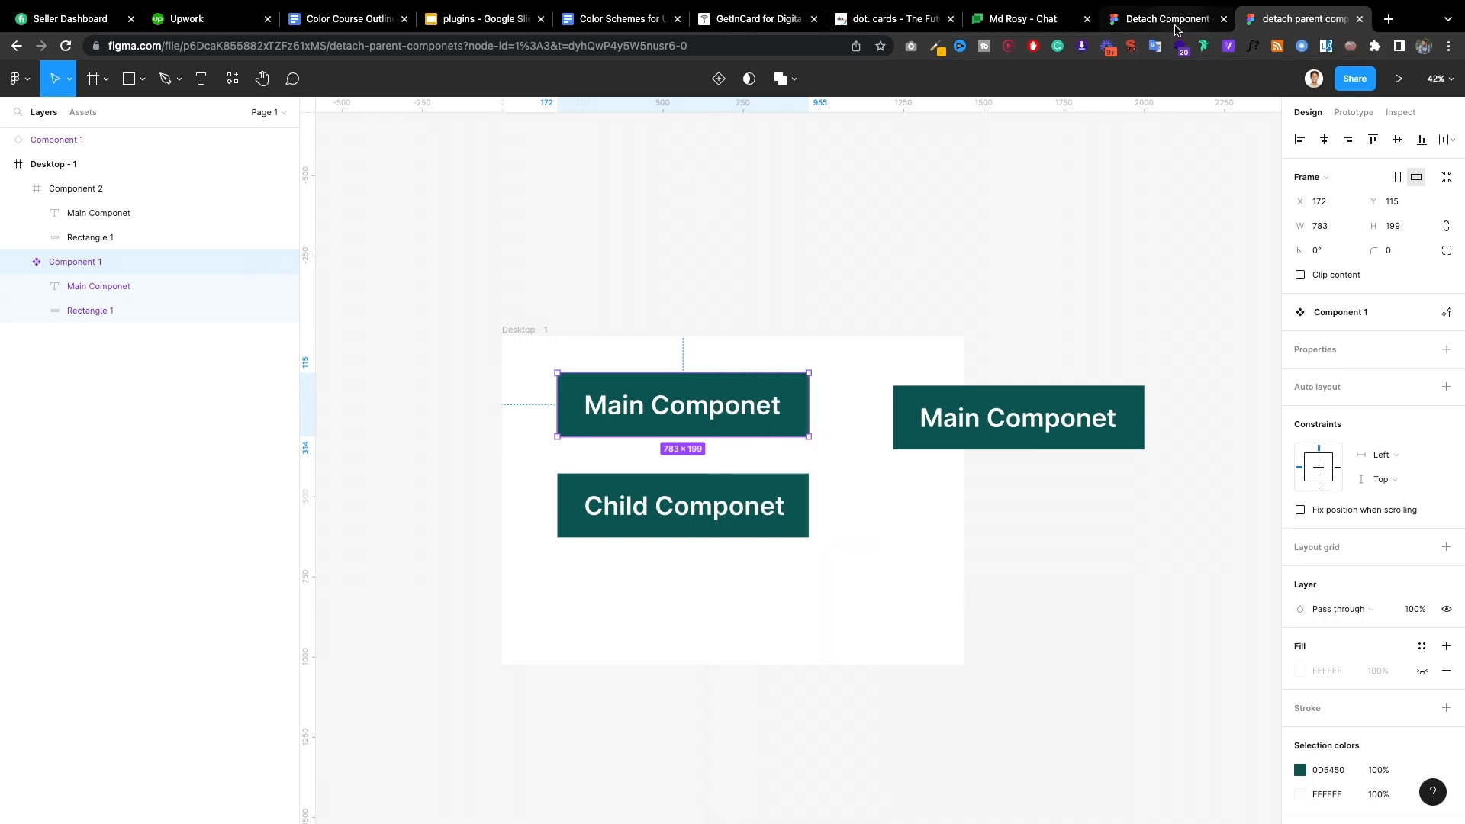
pyautogui.click(1162, 18)
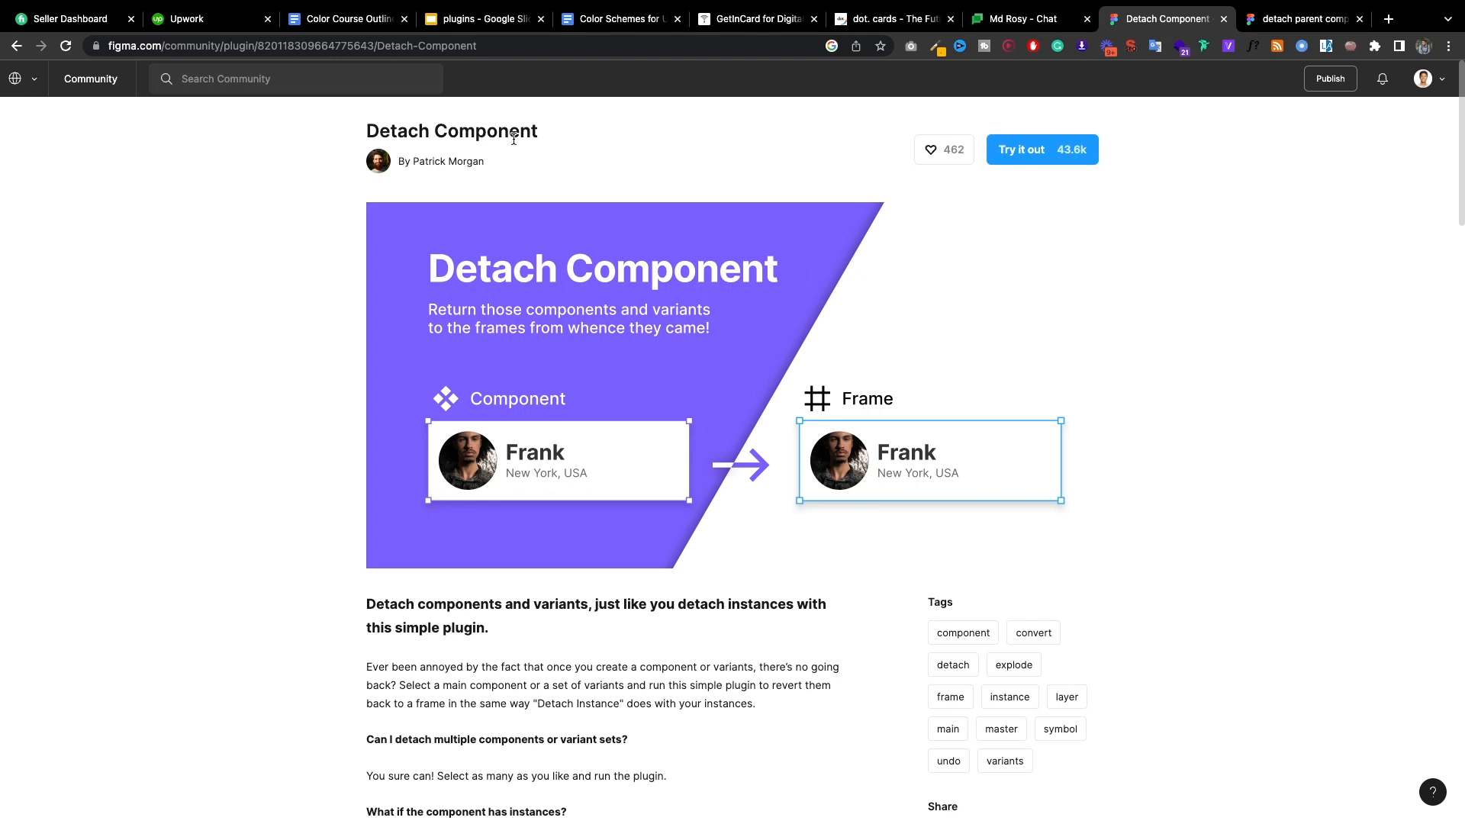
pyautogui.moveTo(1280, 35)
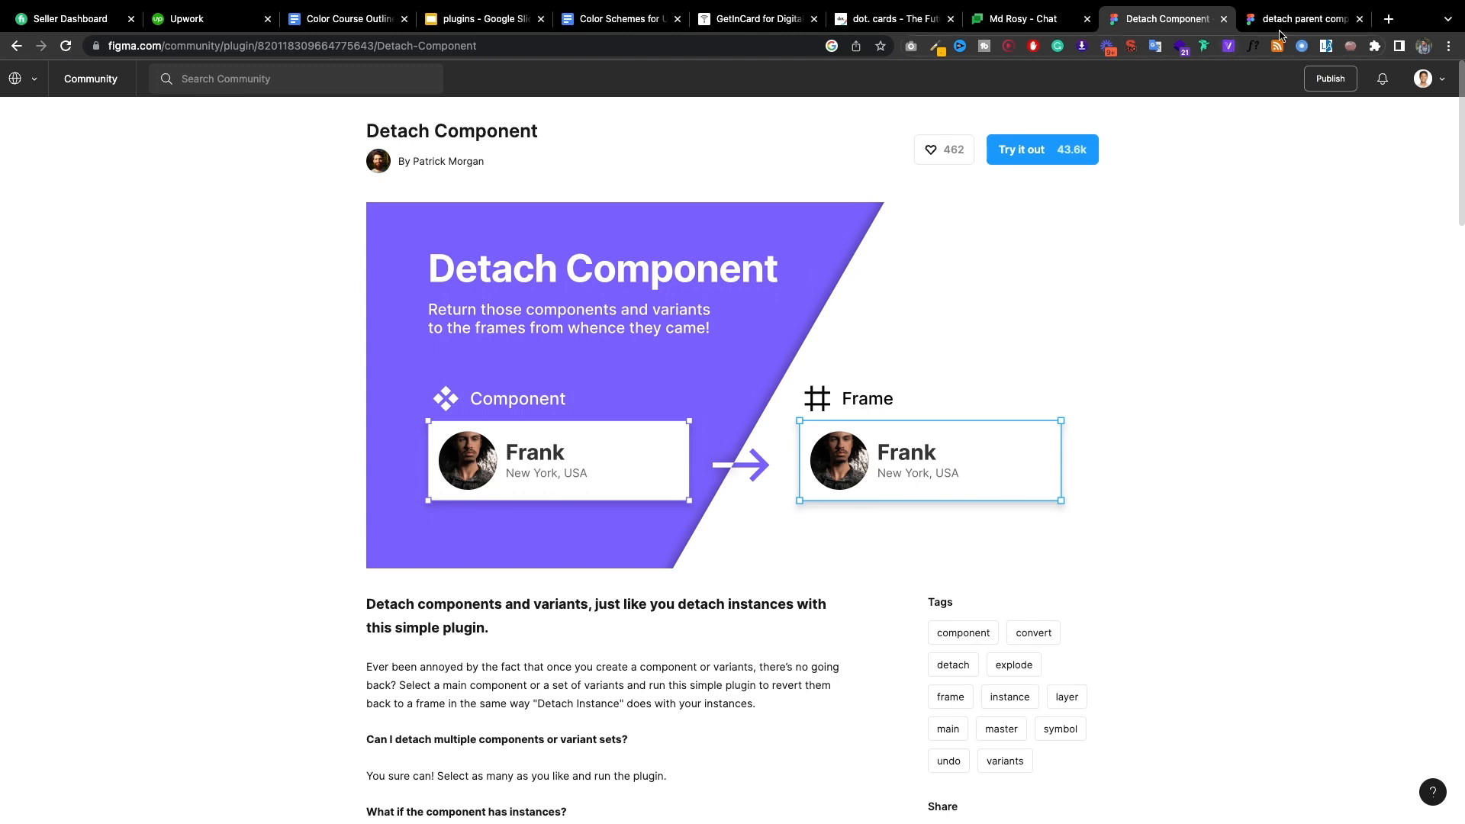
pyautogui.click(1299, 19)
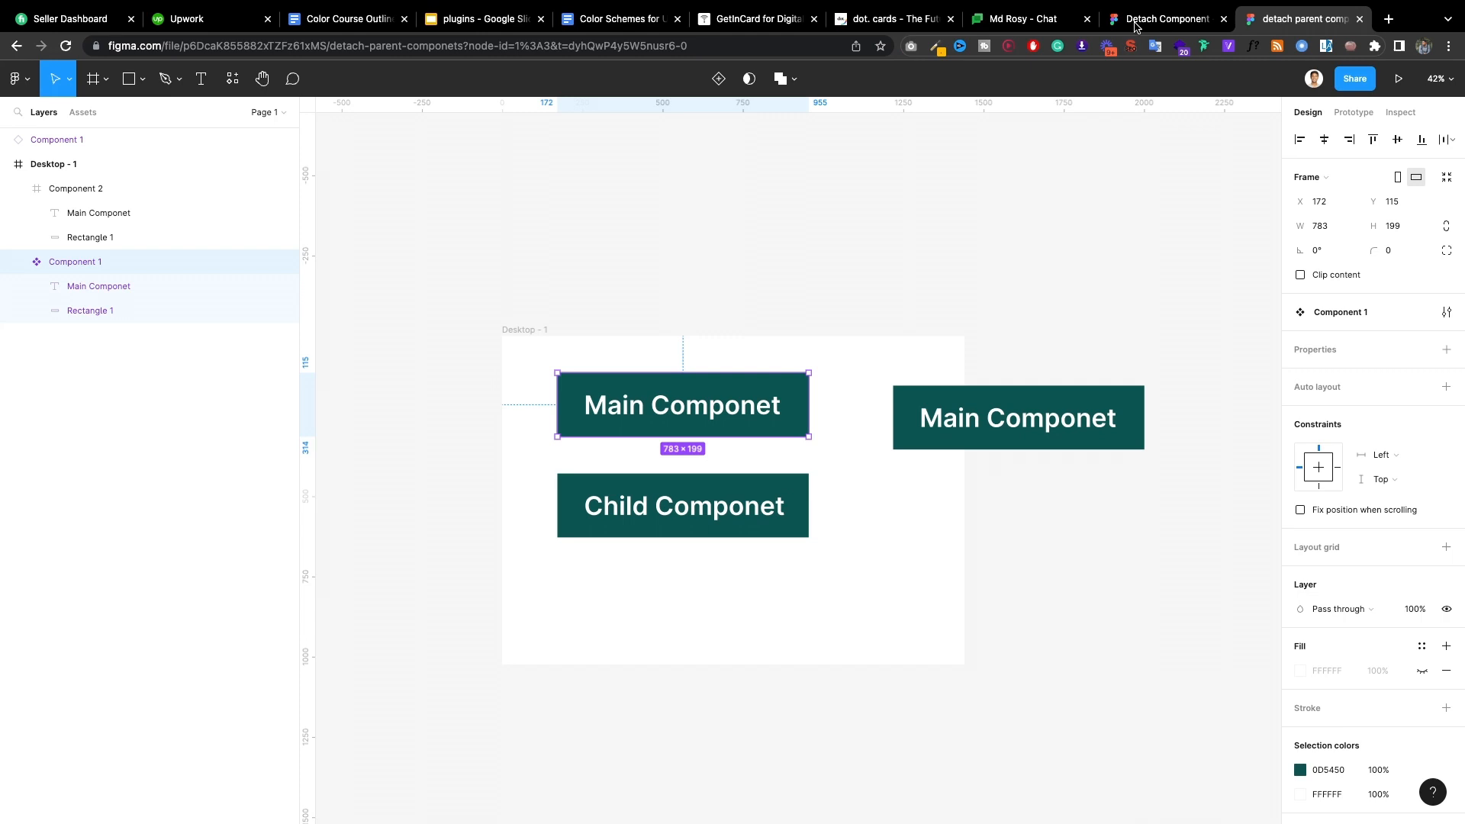
pyautogui.moveTo(691, 249)
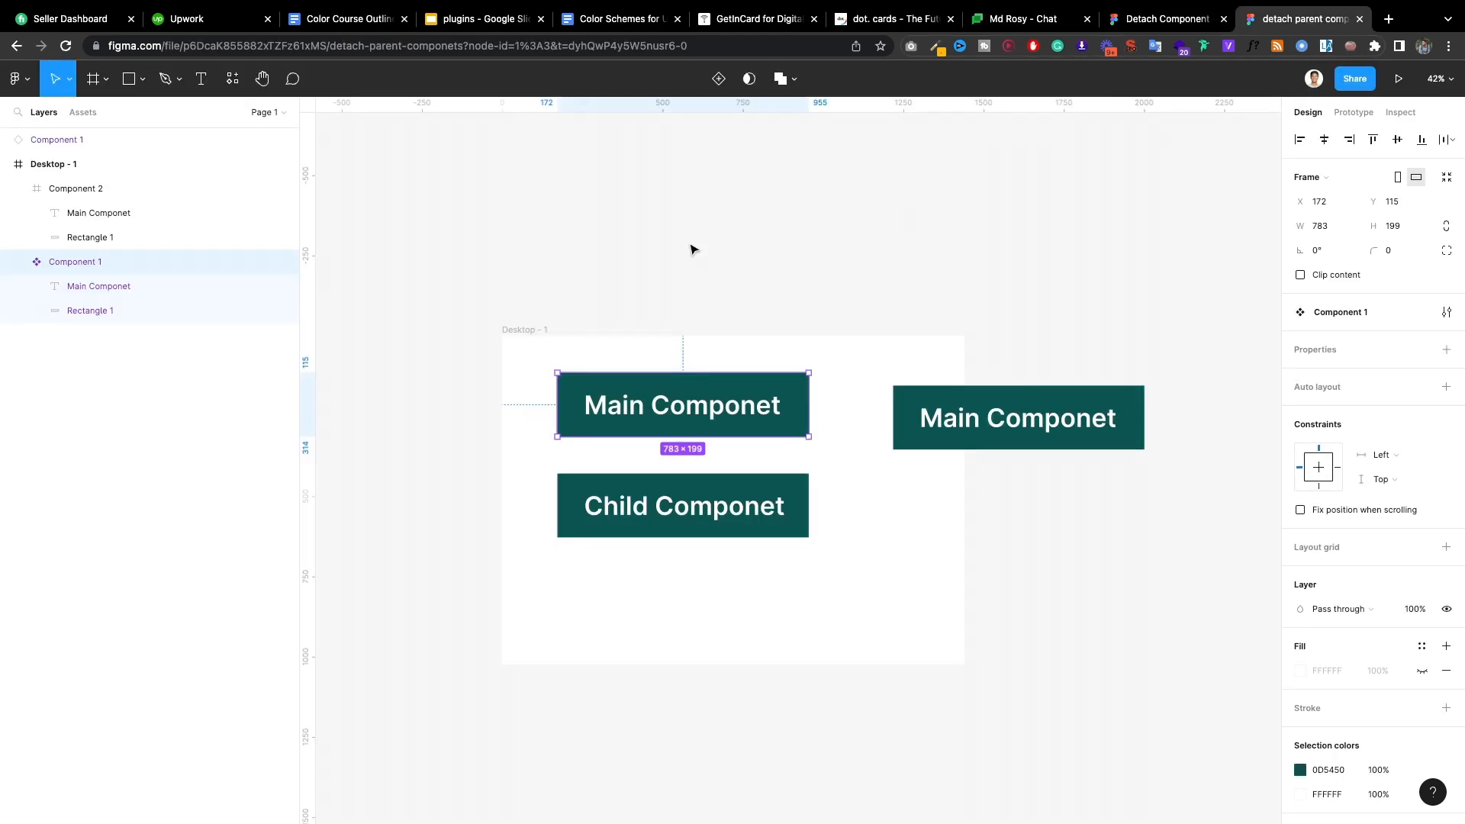
# Step: Run the Detach Component plugin from Recents on the top 'Main Componet' button
pyautogui.rightClick(682, 404)
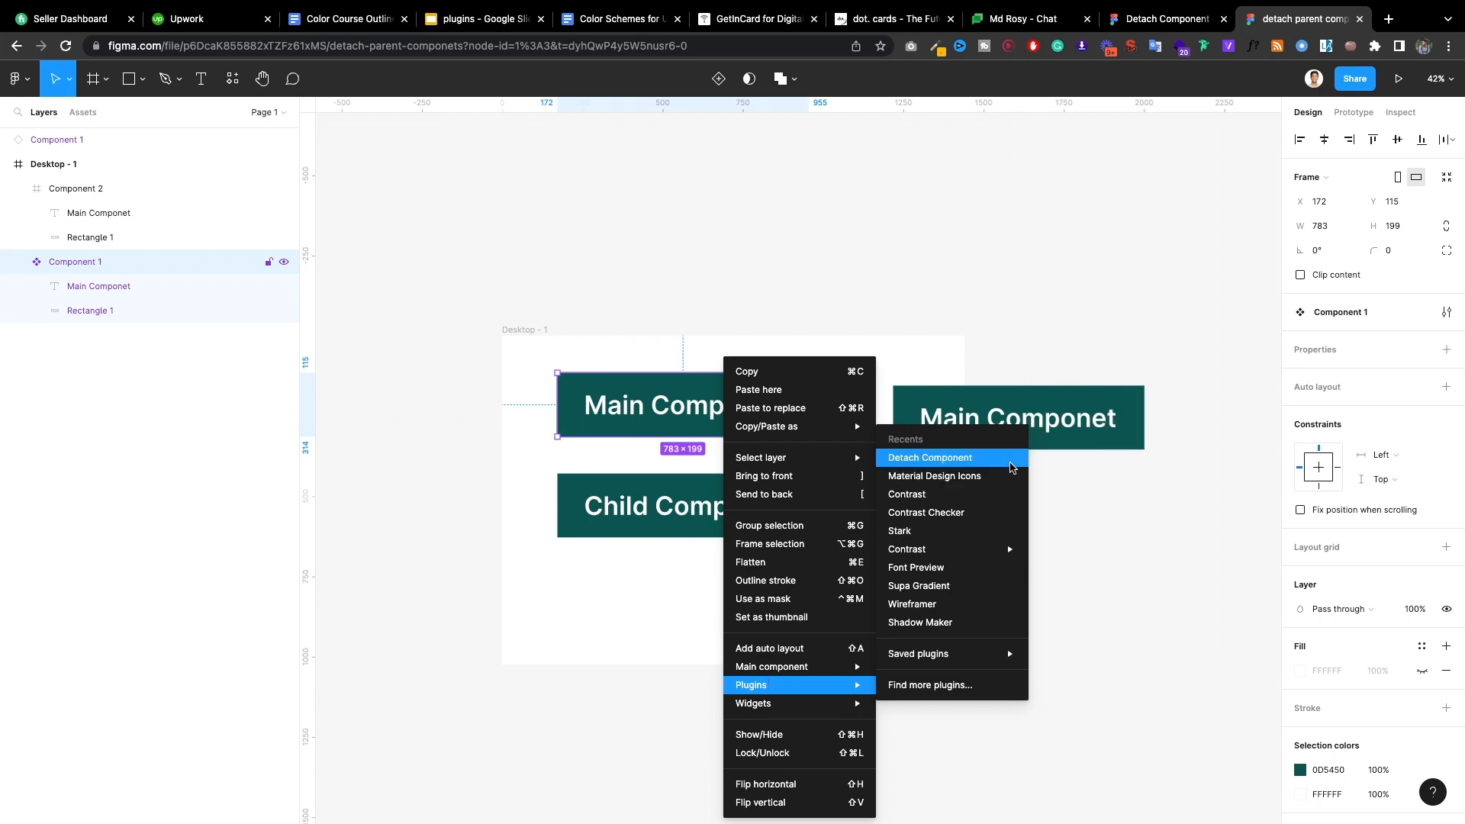
pyautogui.click(929, 458)
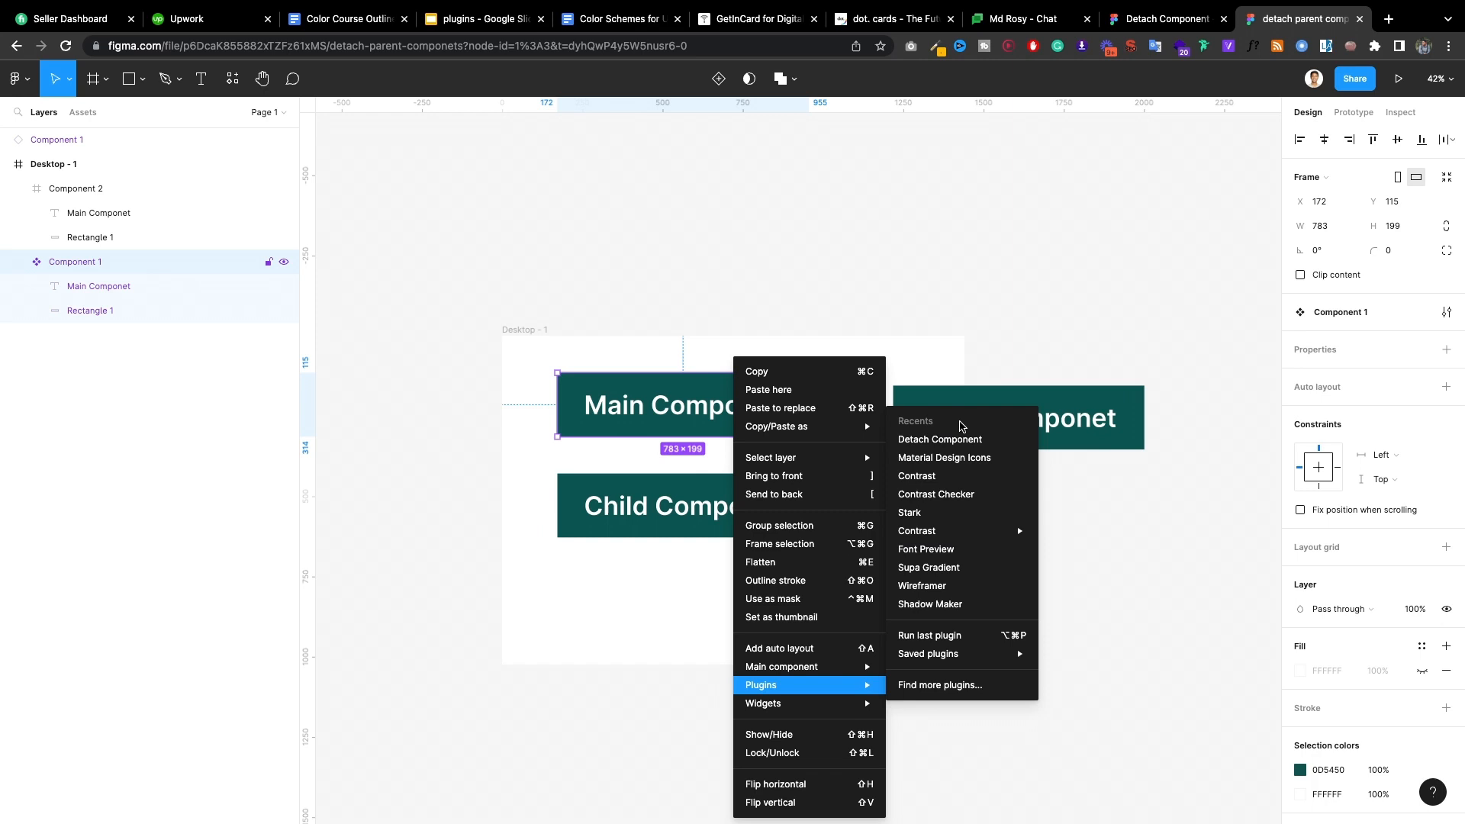
pyautogui.click(940, 440)
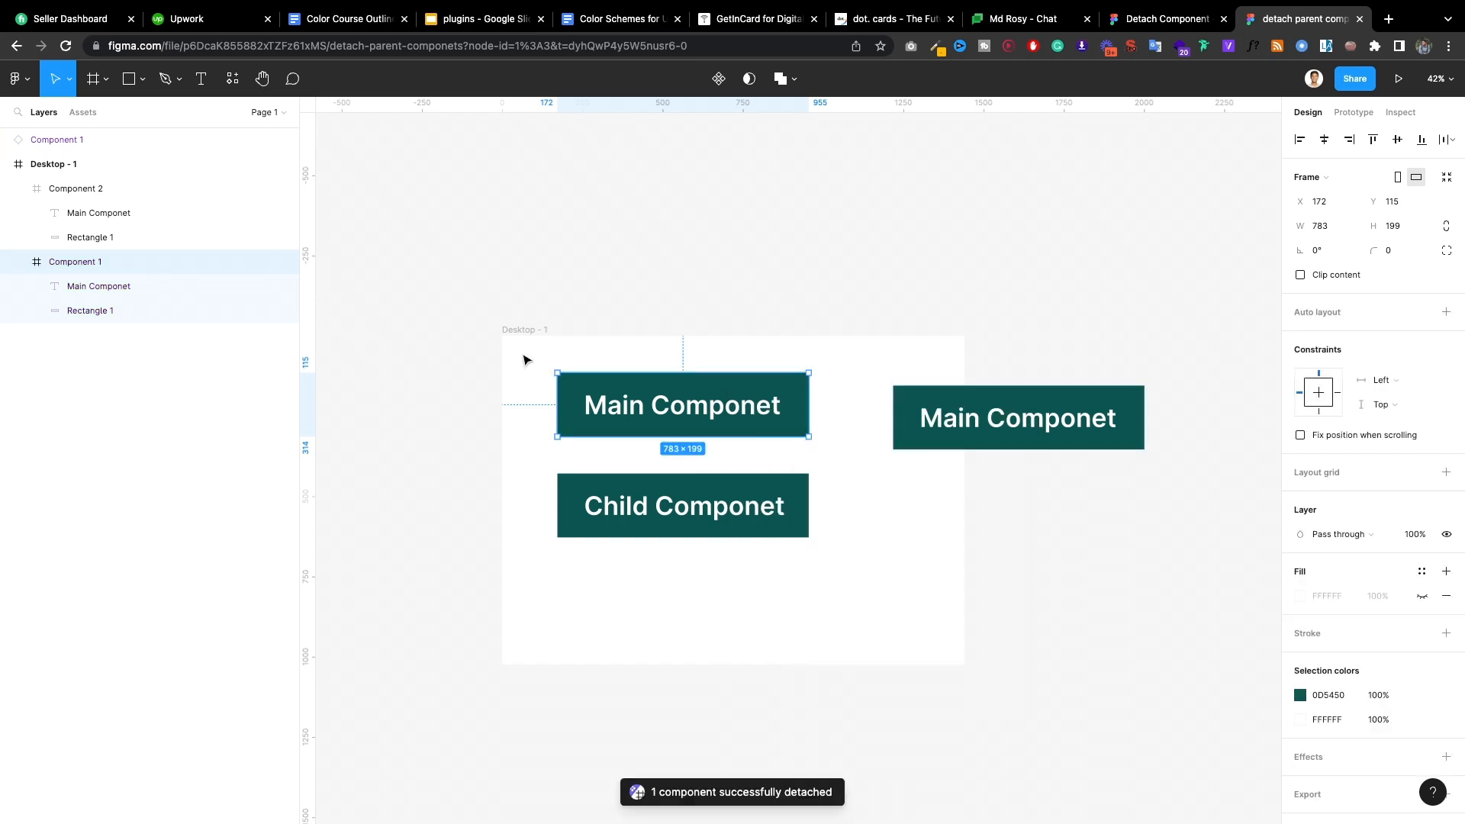
pyautogui.moveTo(780, 418)
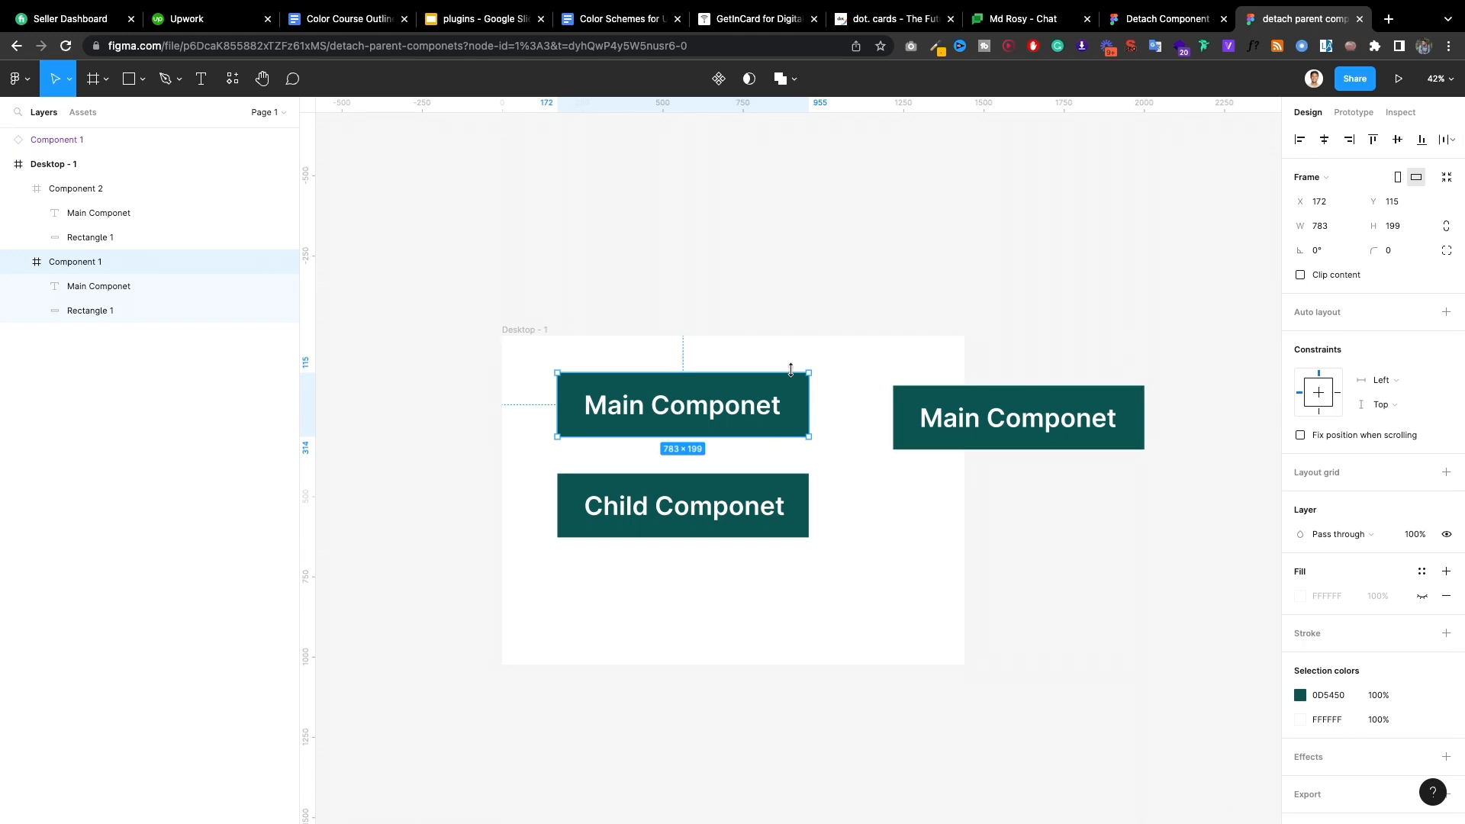
pyautogui.moveTo(783, 377)
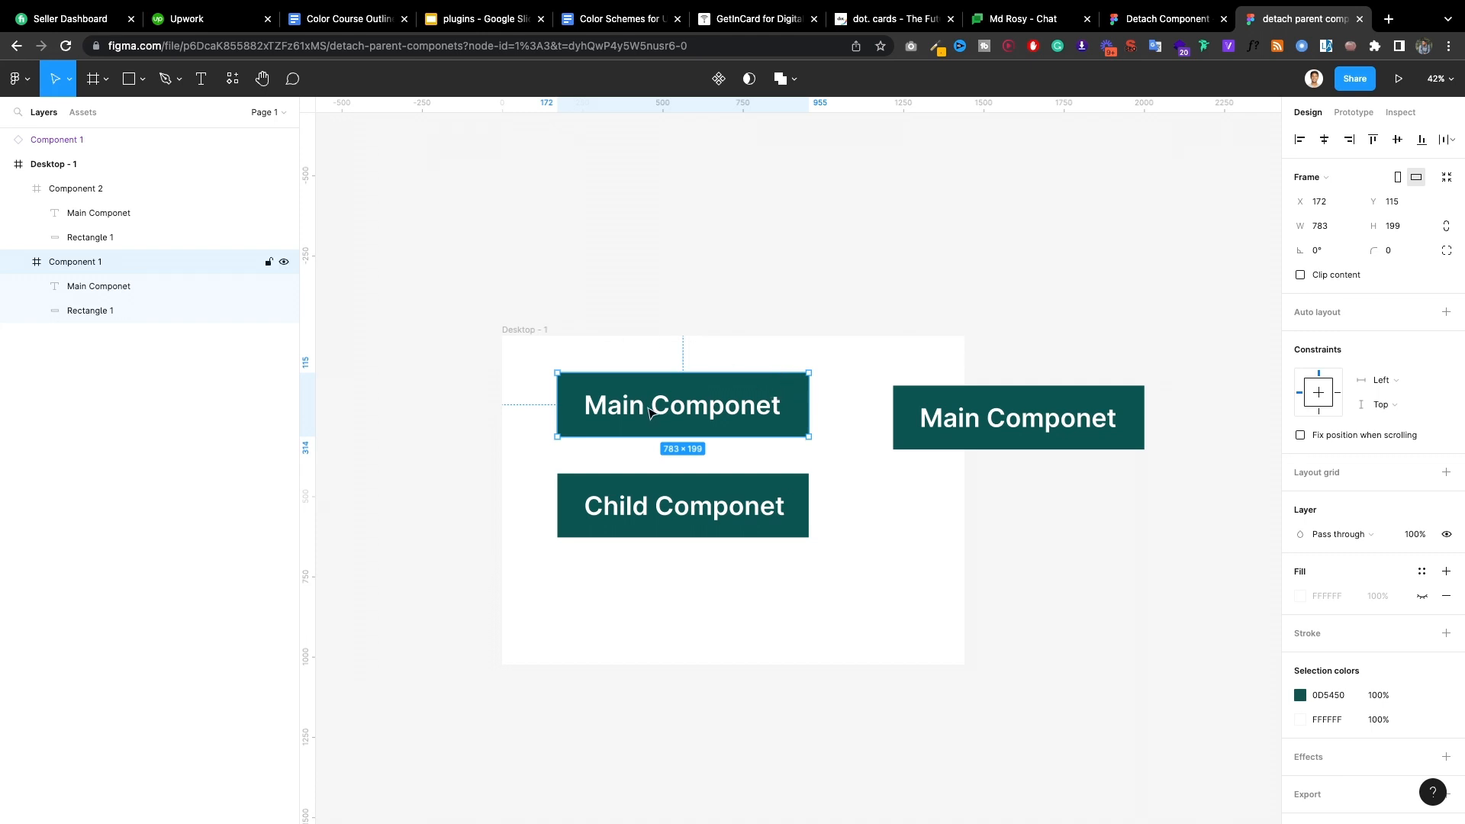
# Step: Rerun Detach Component from the Plugins menu, leaving the top button a main component with its instance
pyautogui.rightClick(682, 405)
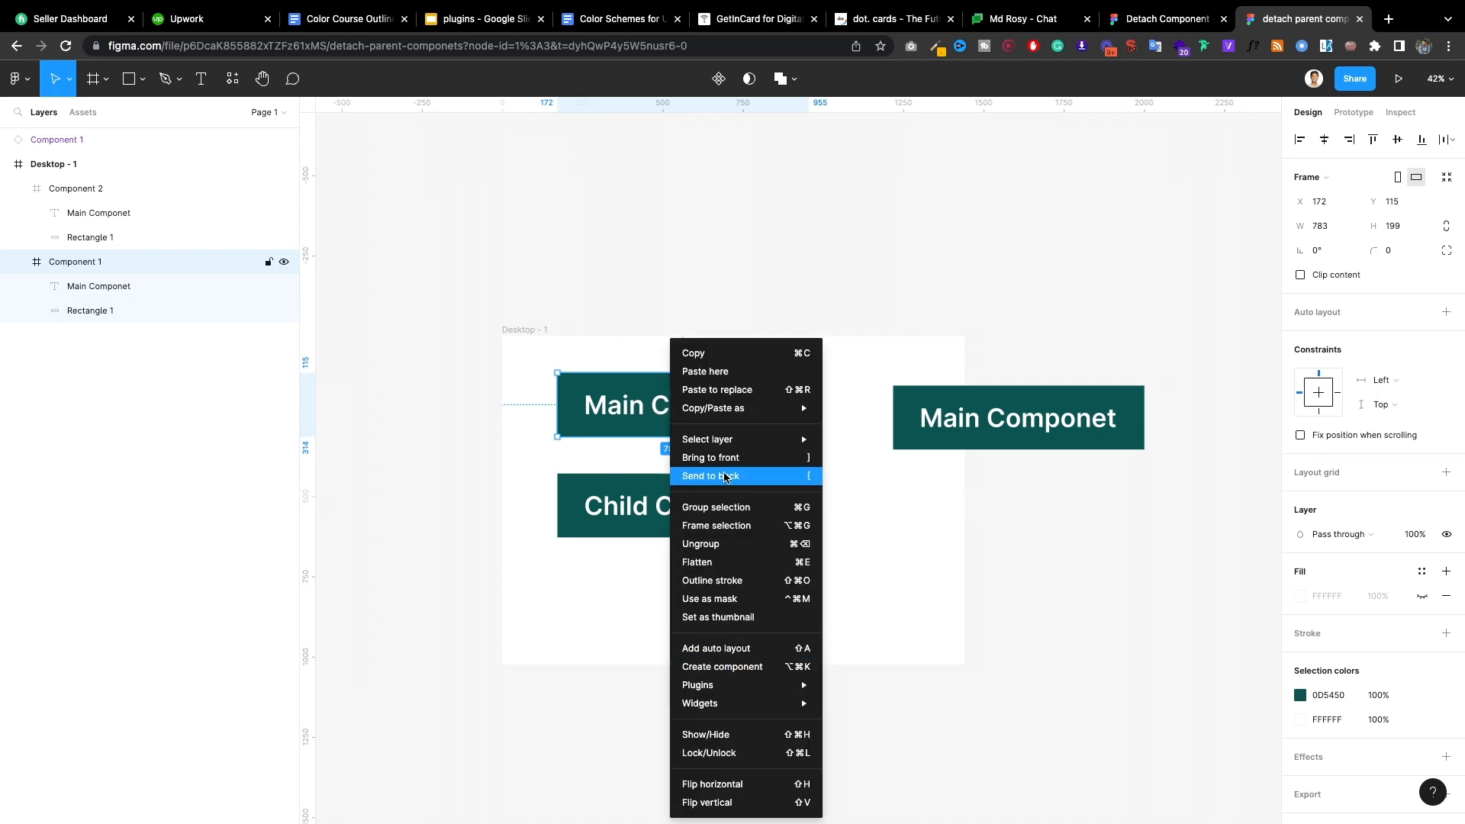
pyautogui.click(697, 685)
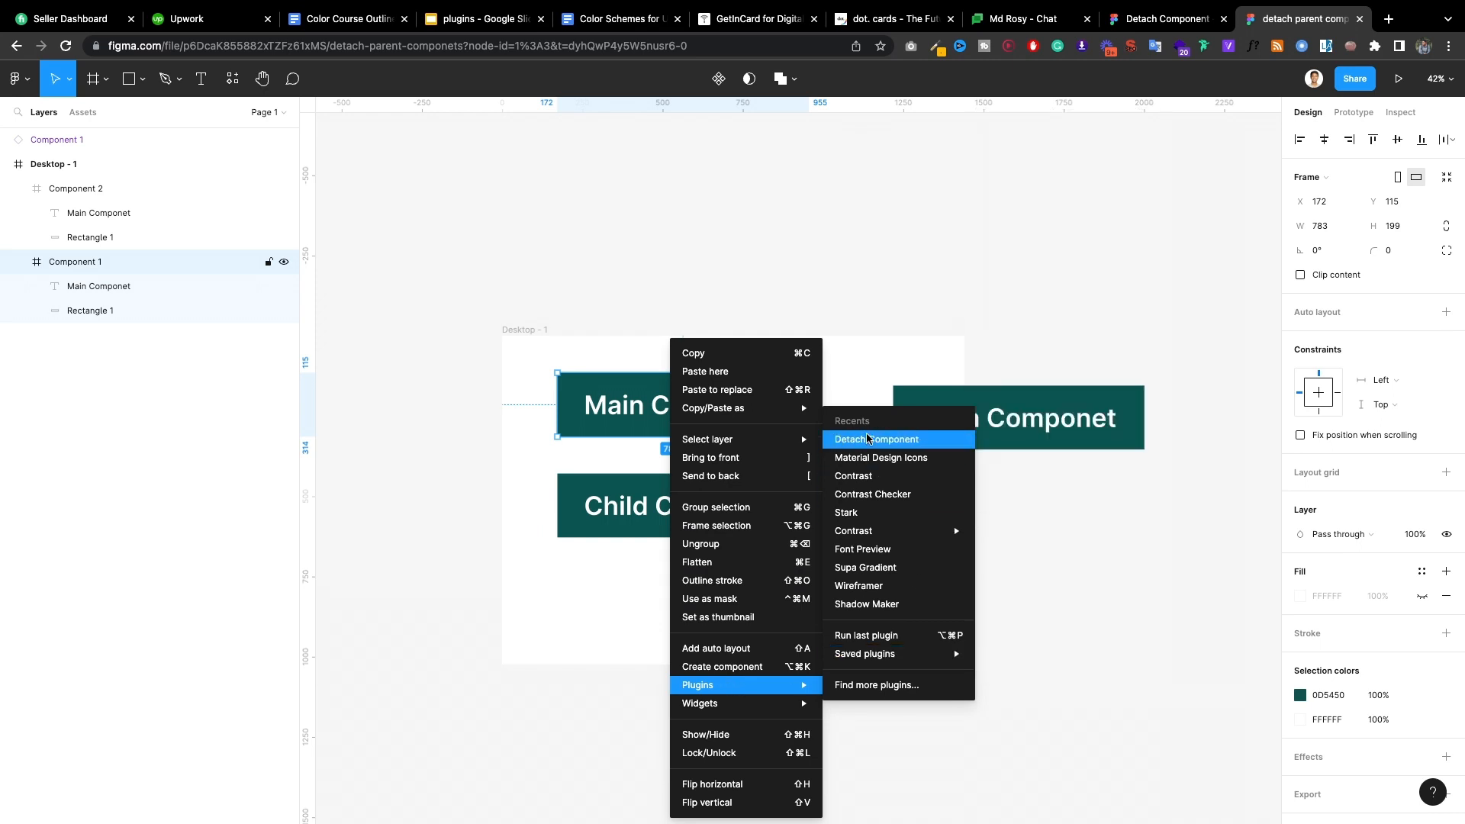
pyautogui.moveTo(911, 451)
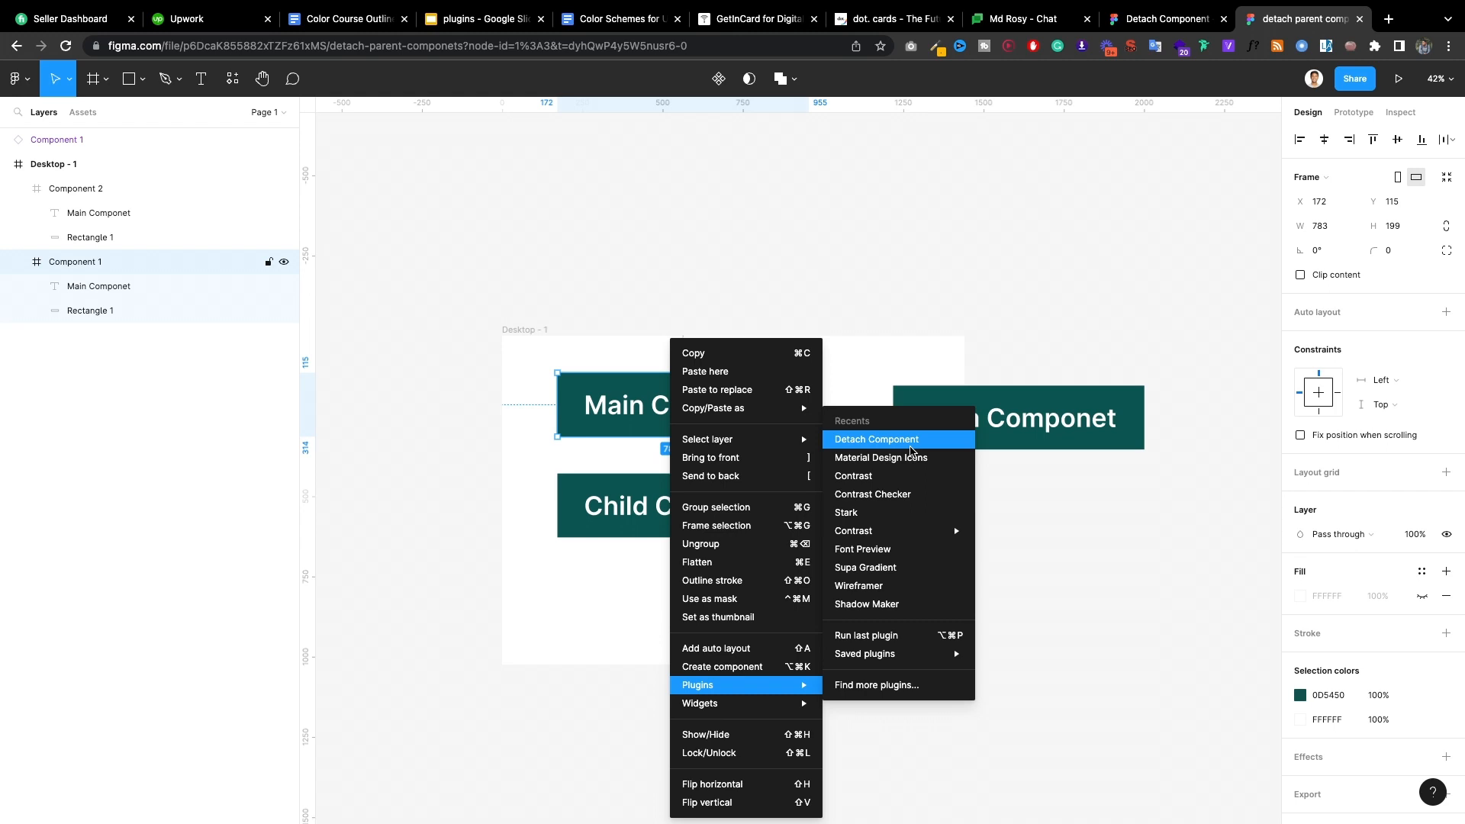
pyautogui.click(876, 439)
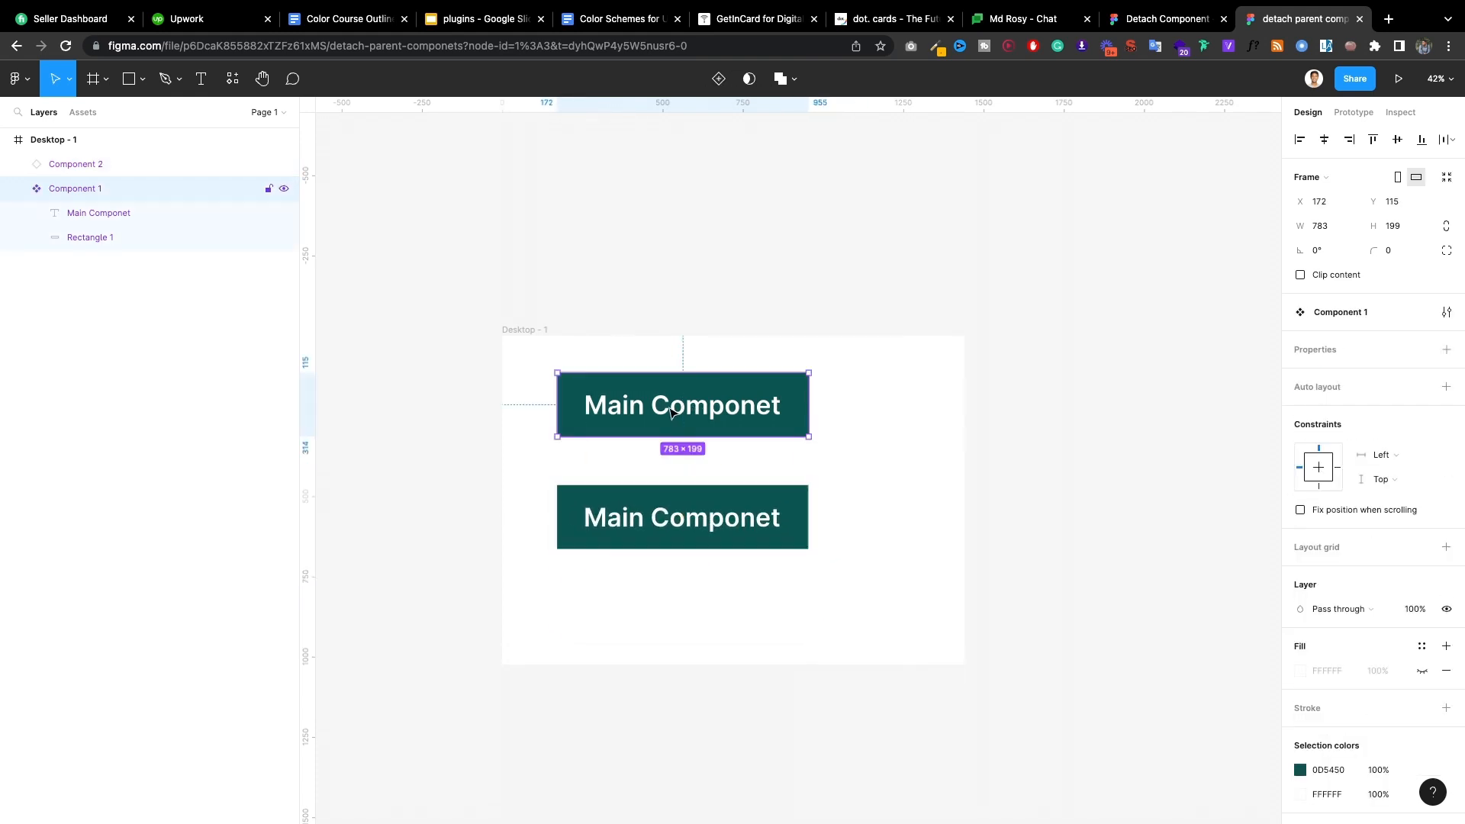
# Step: Detach the bottom instance into a frame reading 'Main 1 Componet' and deselect it
pyautogui.click(682, 517)
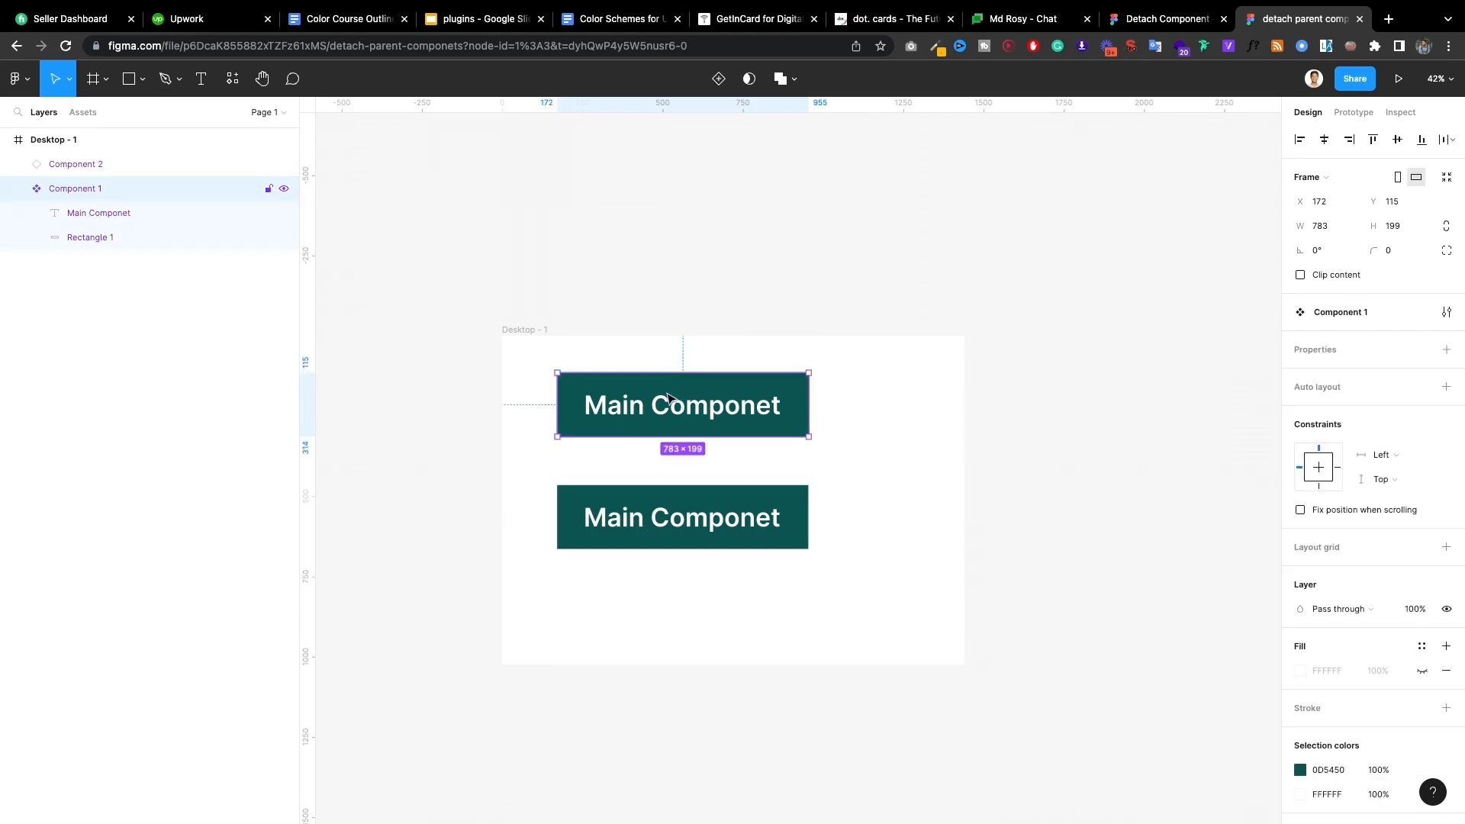
pyautogui.moveTo(729, 458)
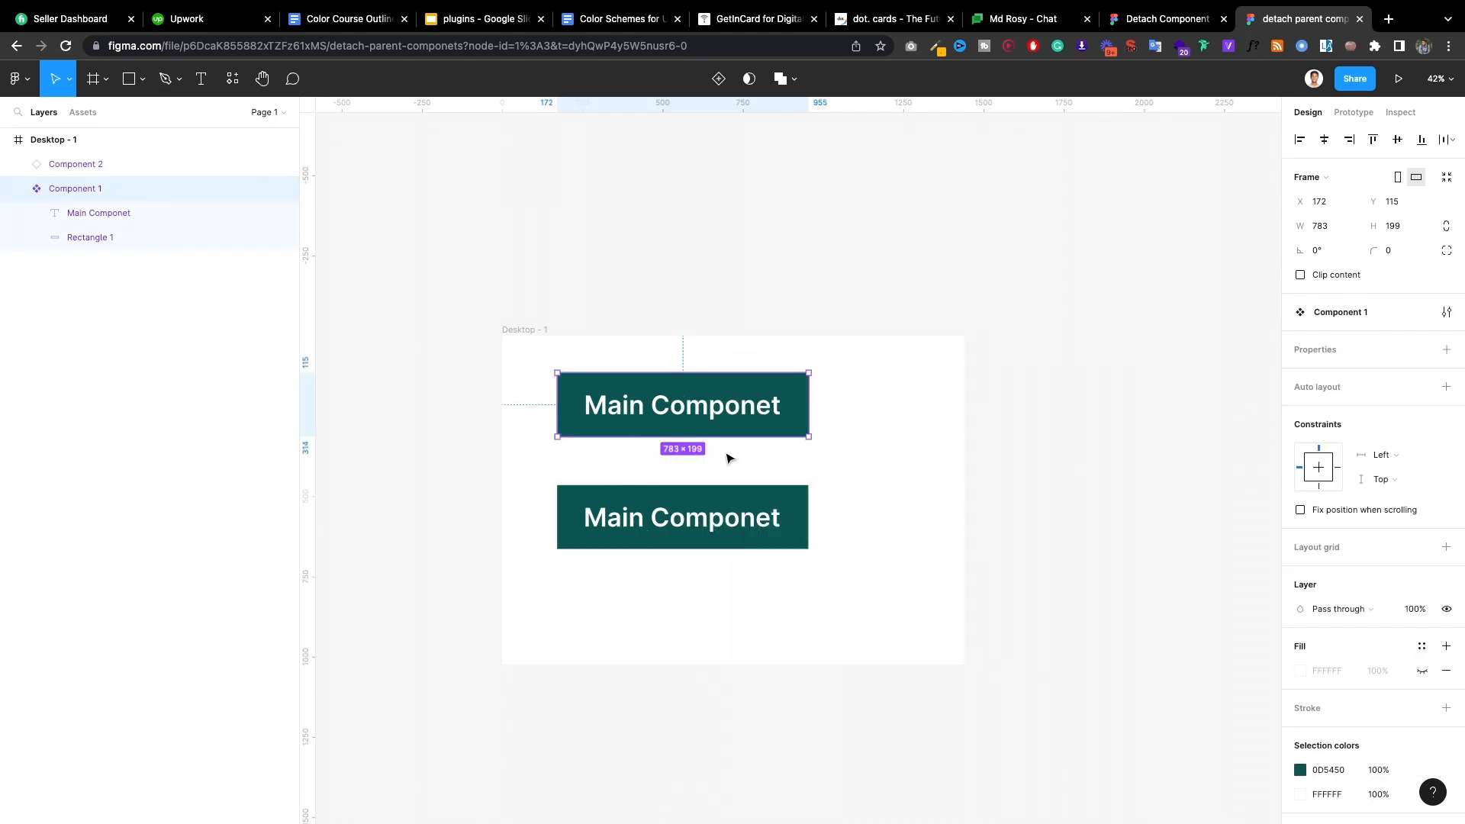
pyautogui.rightClick(682, 517)
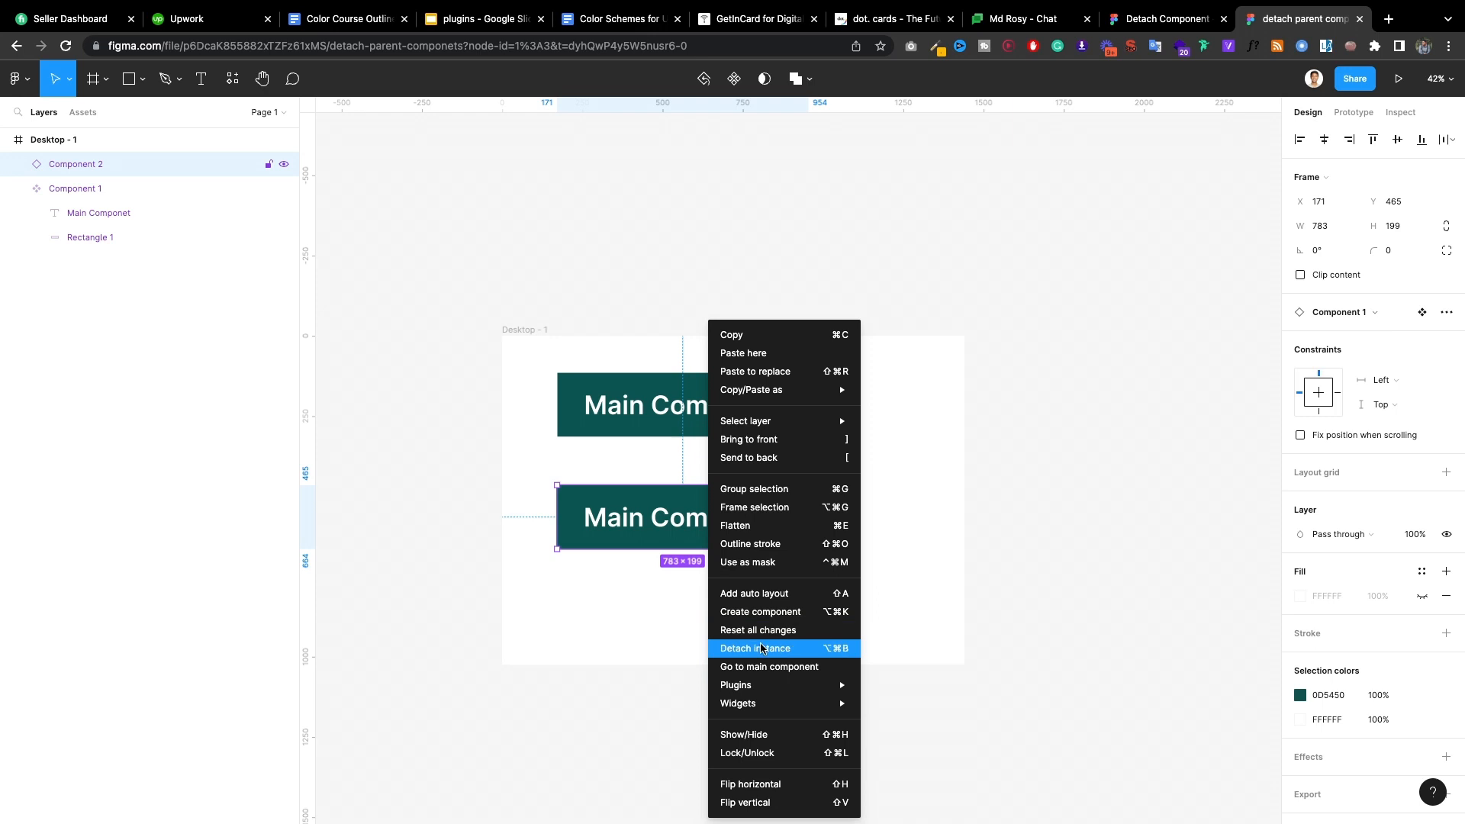
pyautogui.click(756, 647)
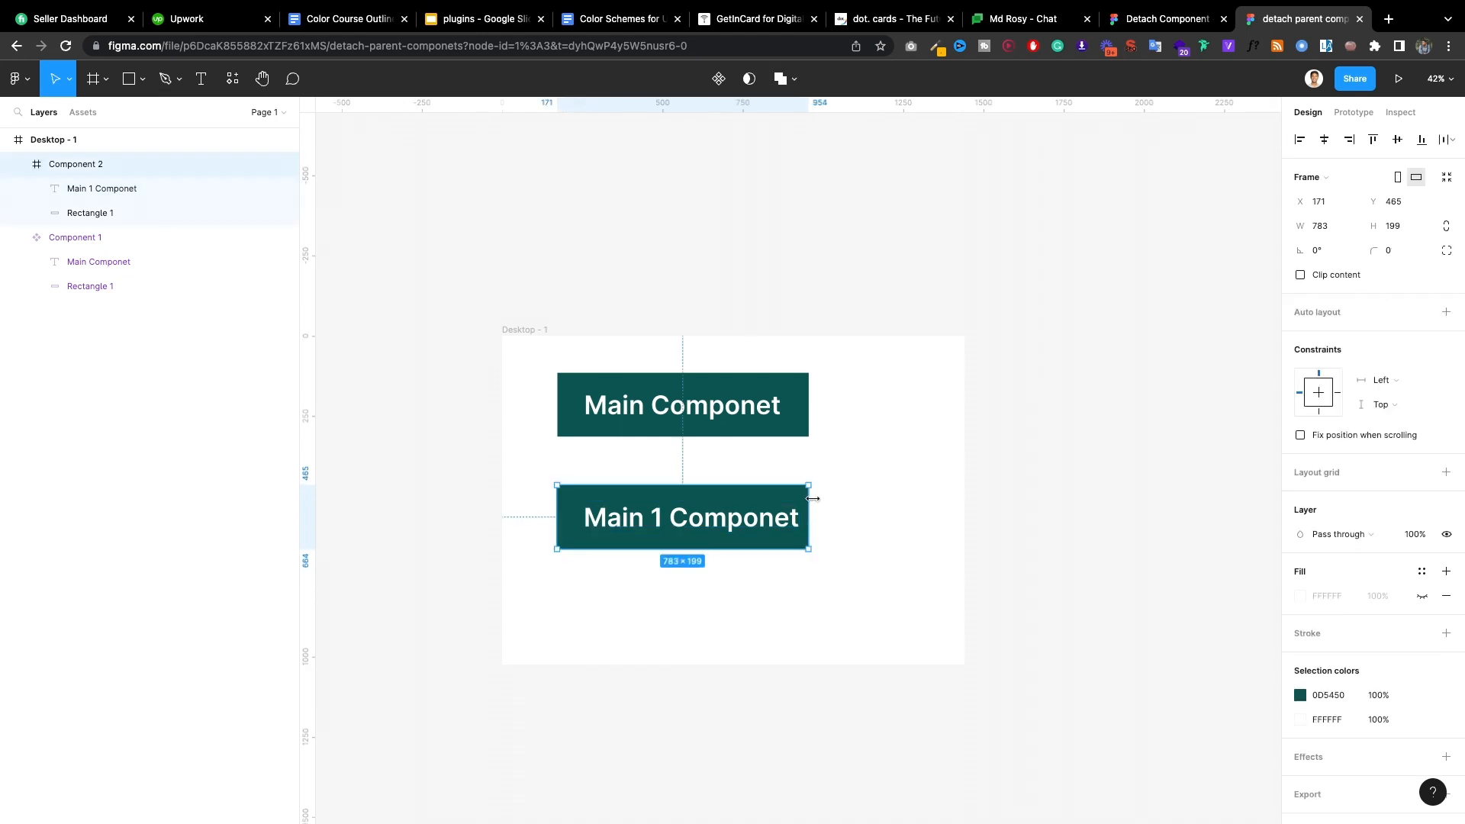
pyautogui.click(852, 509)
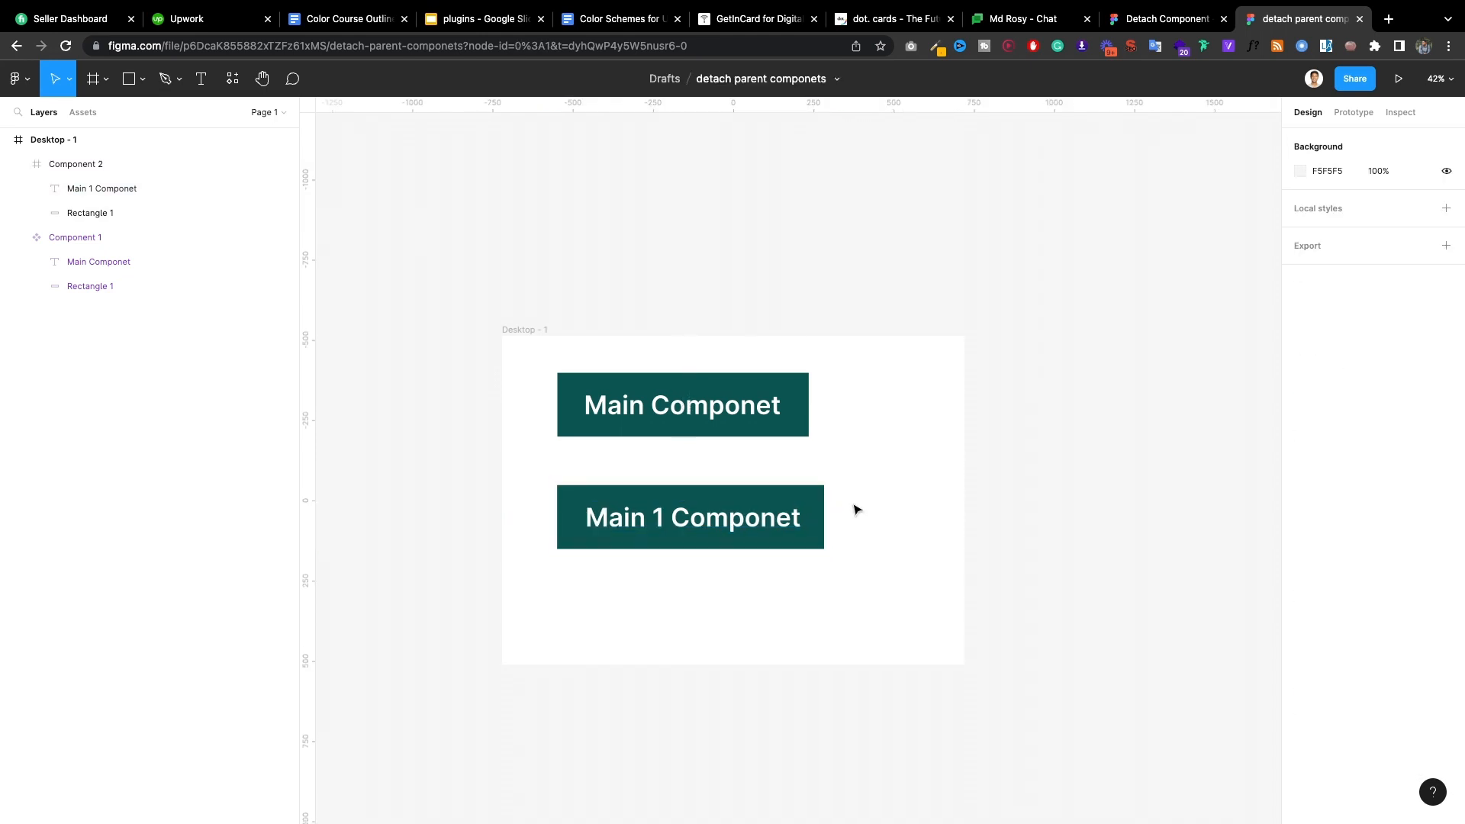